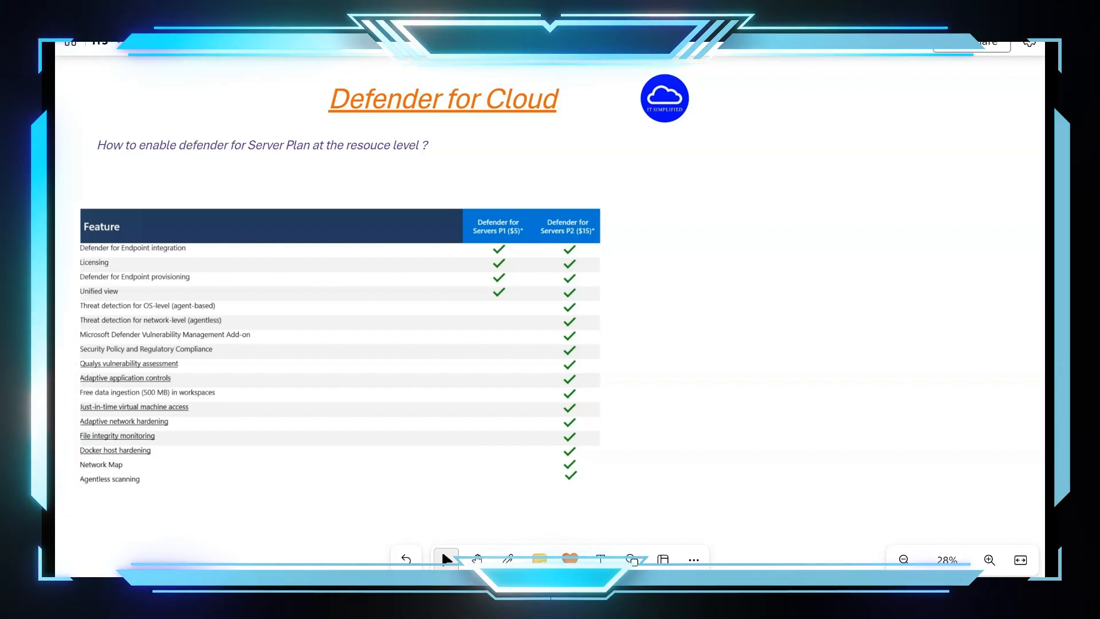
mouse_move(716, 162)
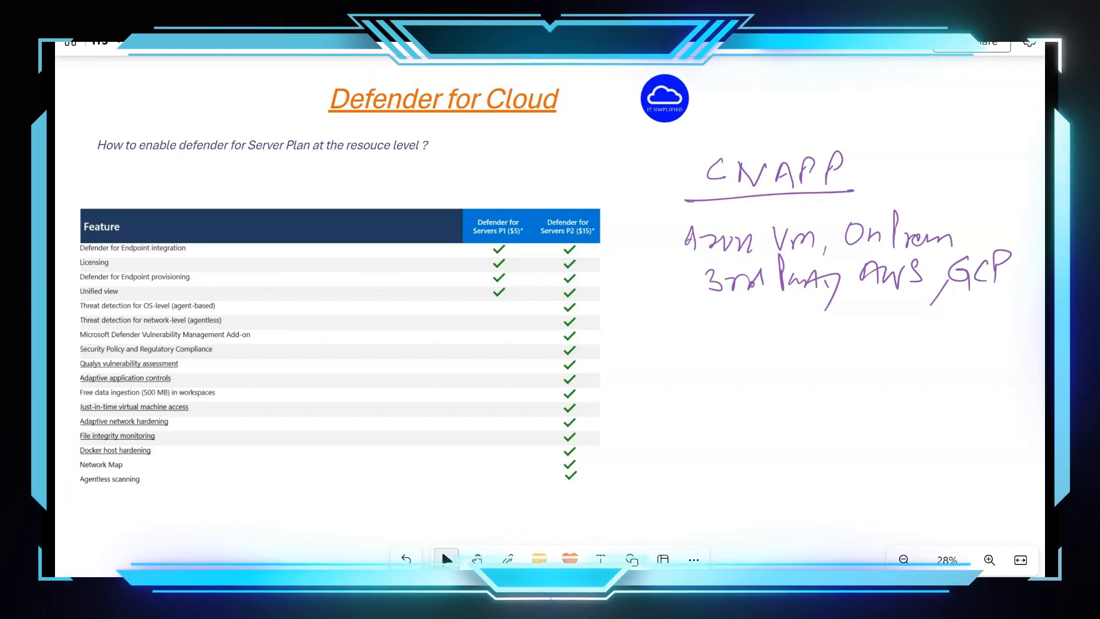
- Write 'P1 & P2', draw a dividing line beneath, and start a 'Rest API' note
click(508, 559)
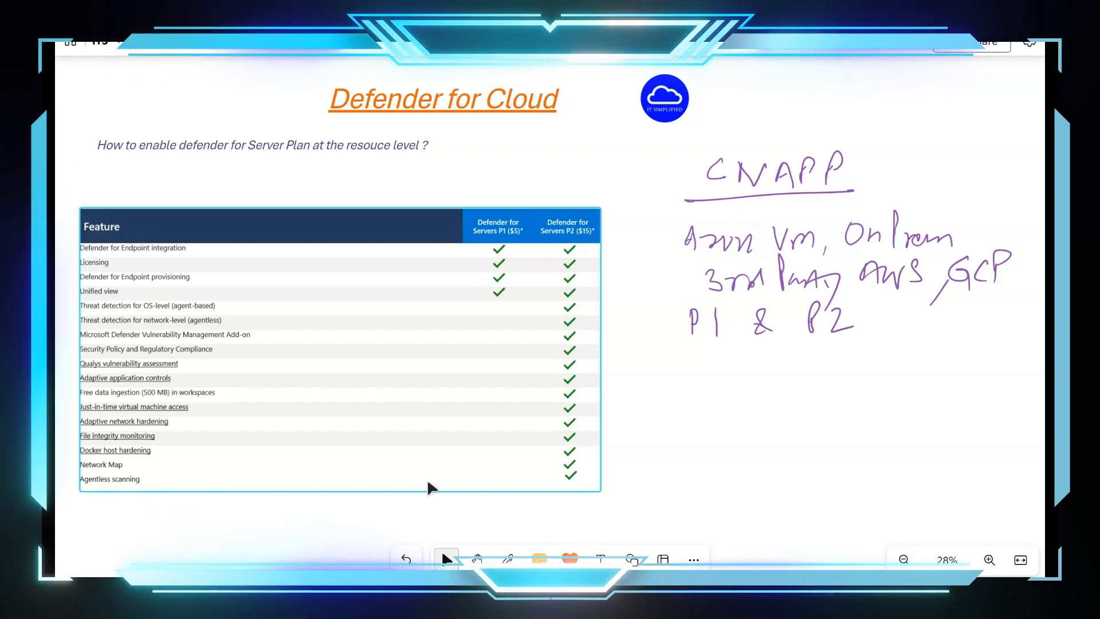
mouse_move(436, 441)
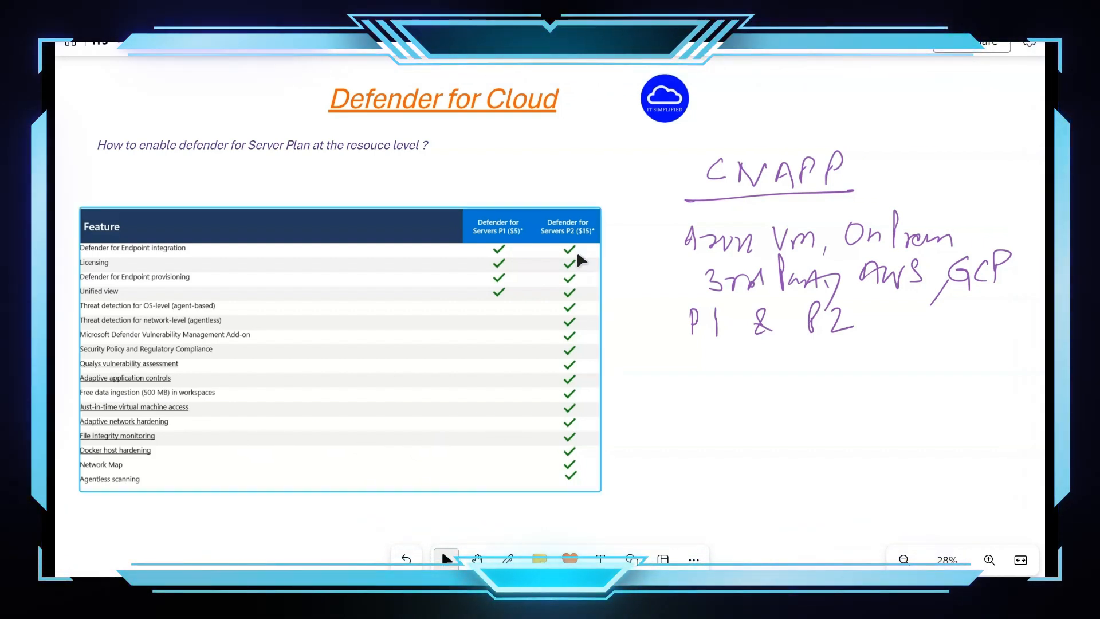
mouse_move(591, 251)
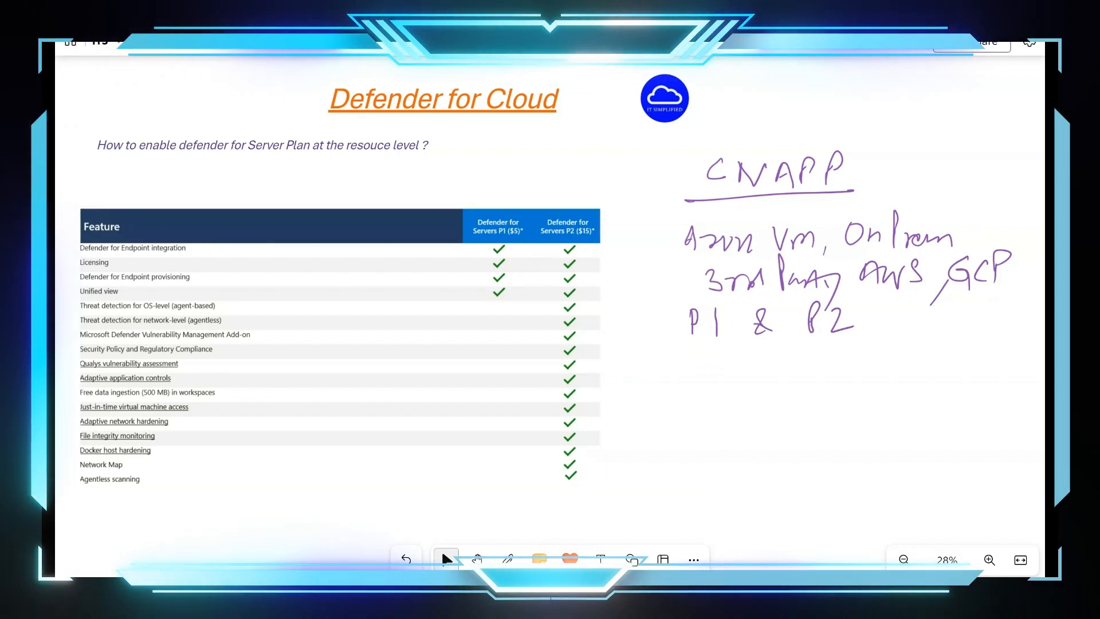
click(507, 559)
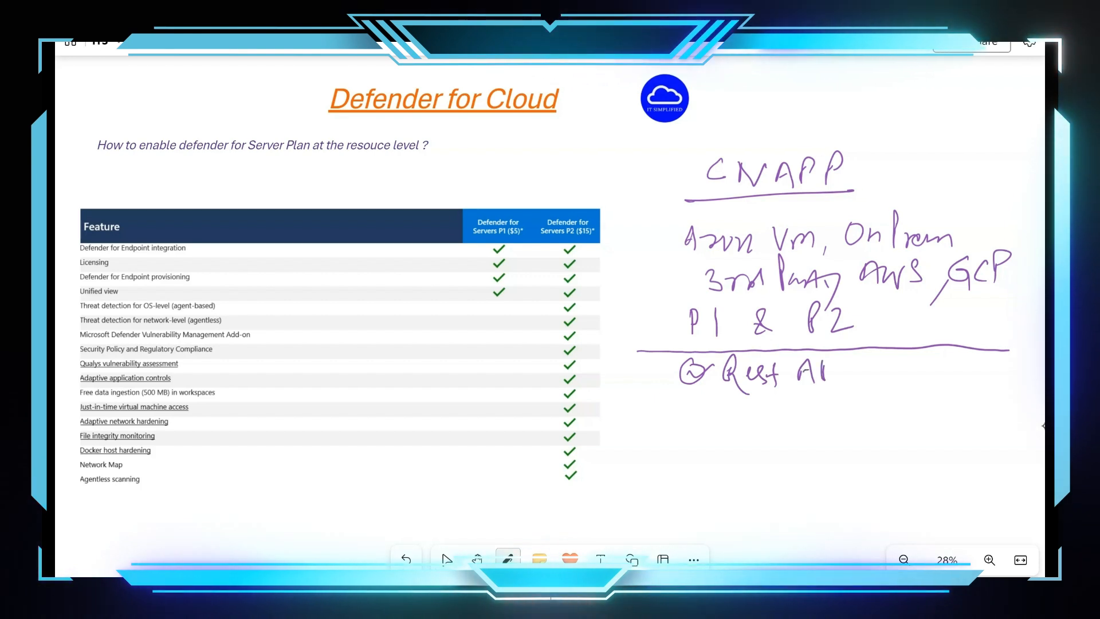
- Ink 'P1 → Enable/Disable RL', 'P2 → Disable at RL', and a boxed 'P1 ← Azure-VM, Azure-RG'
click(446, 559)
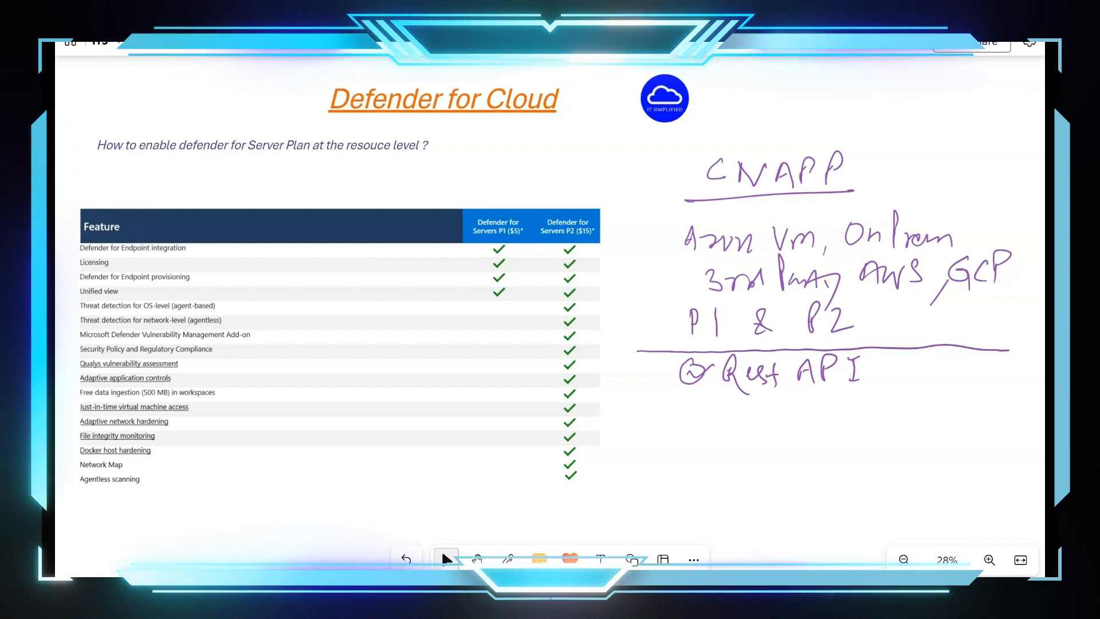
click(508, 558)
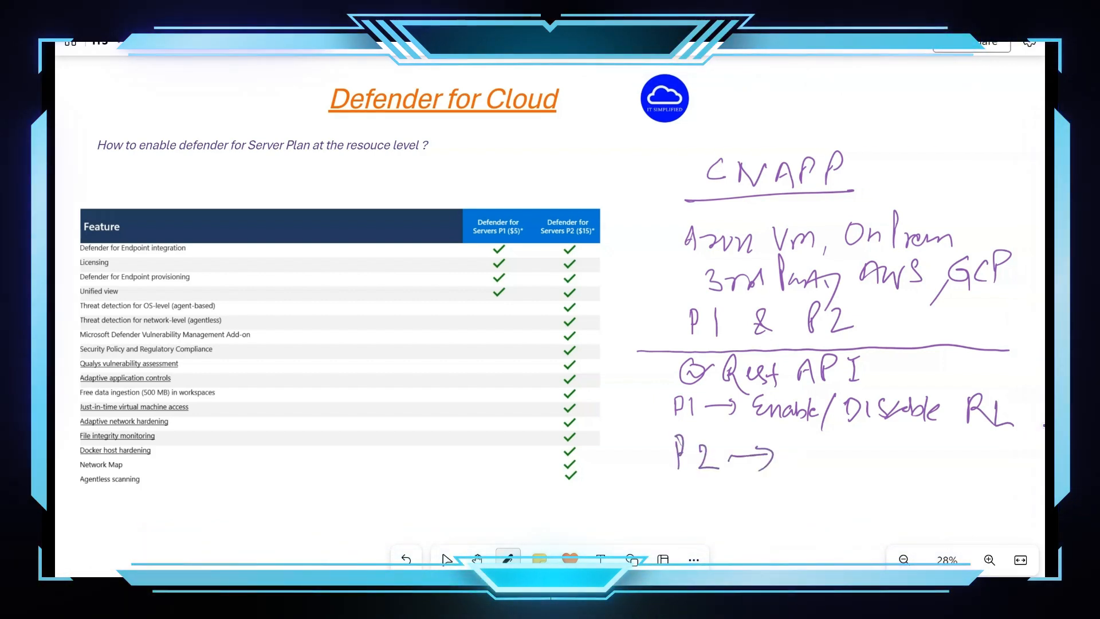
text(DISo)
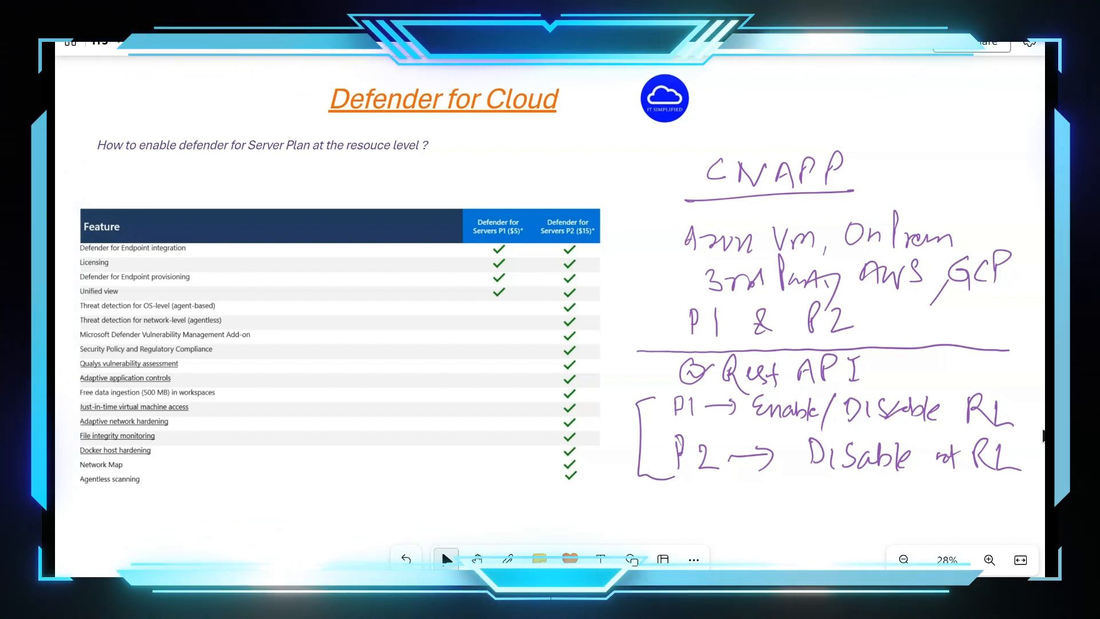
click(507, 559)
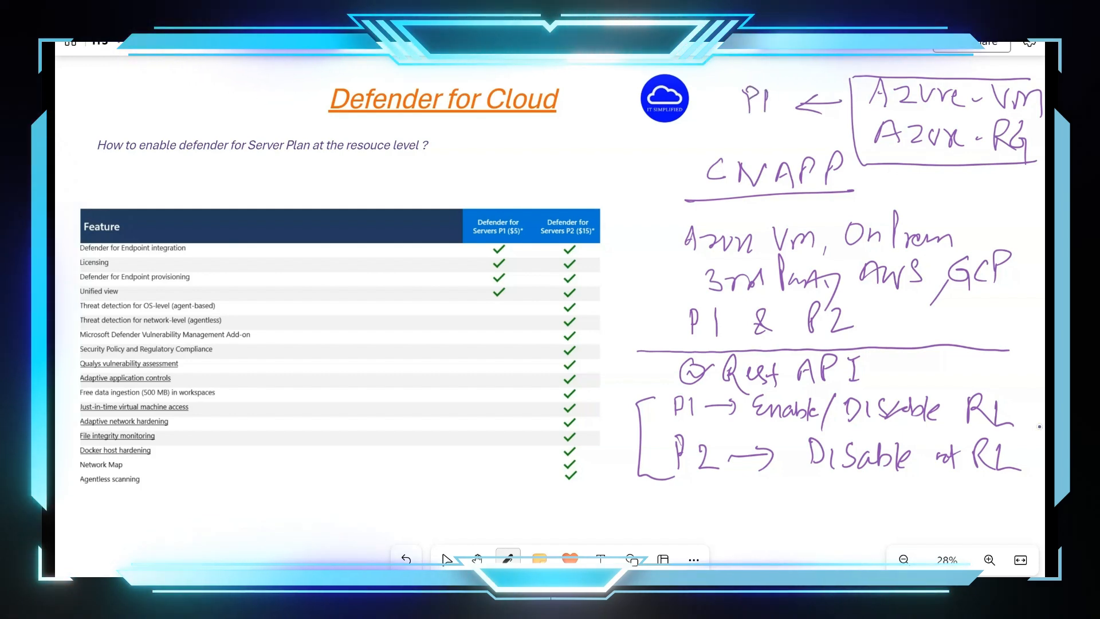
- Switch to the Azure portal's Virtual machines list showing Azure-VM and DC
click(446, 559)
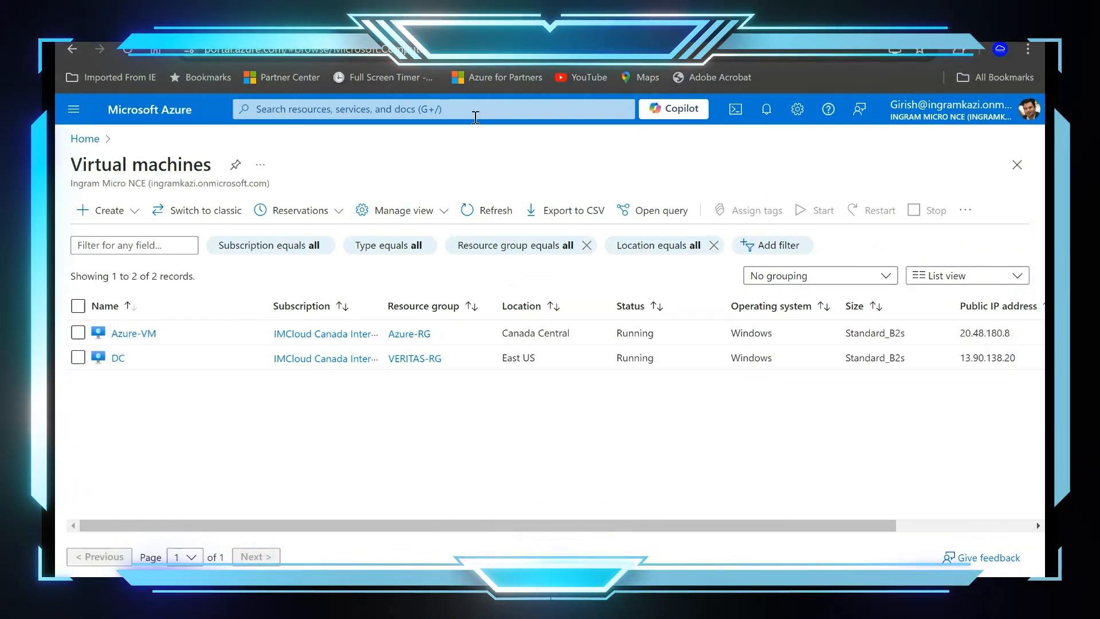
- Search 'defender' and open Defender plans for the IMCloud Canada Internal subscription
text(defe)
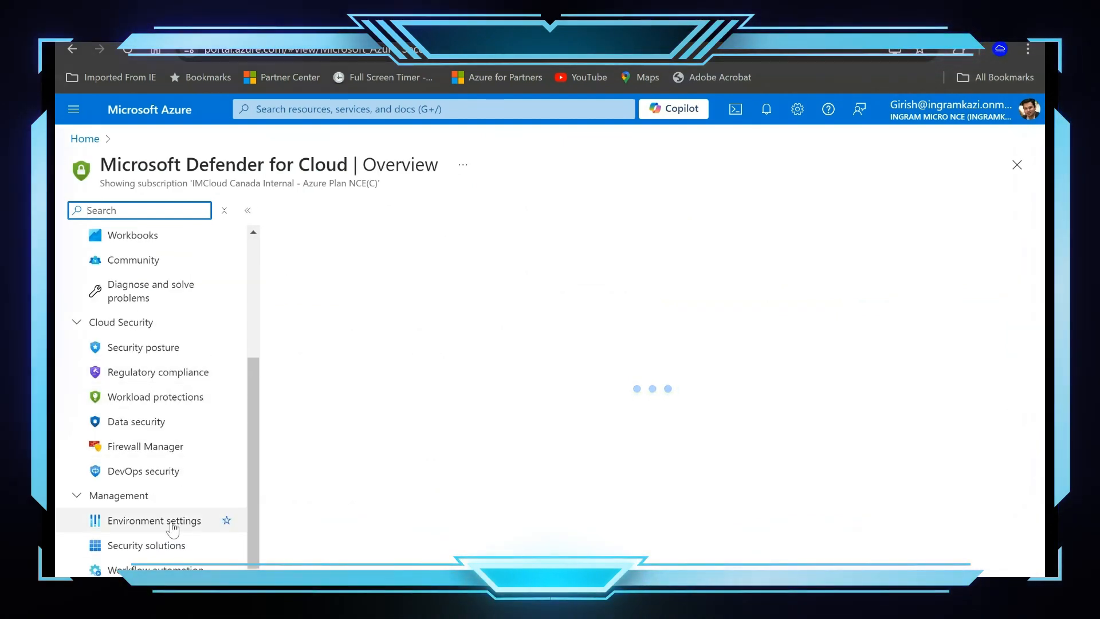
click(154, 519)
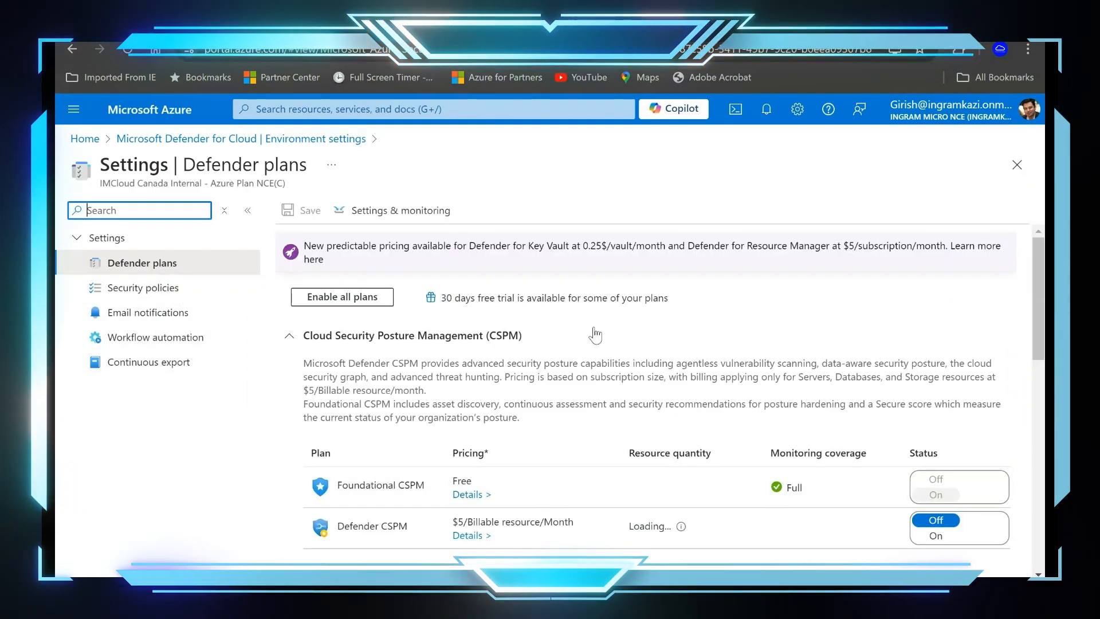
- Switch the Servers plan On and open its Plan 2 selection pane
scroll(down, 3)
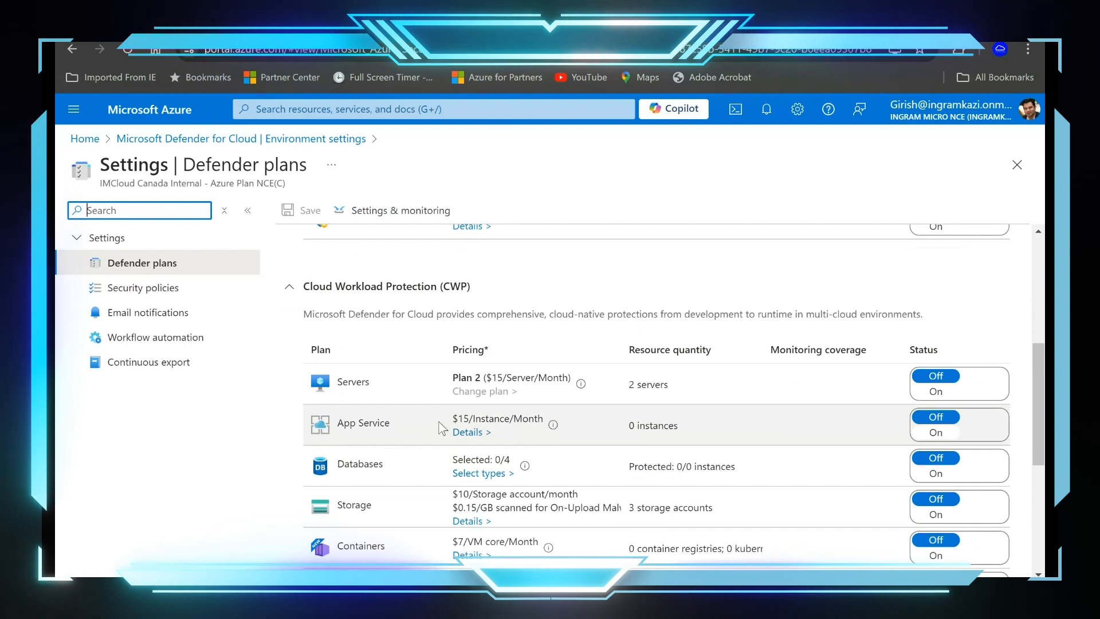
mouse_move(512, 407)
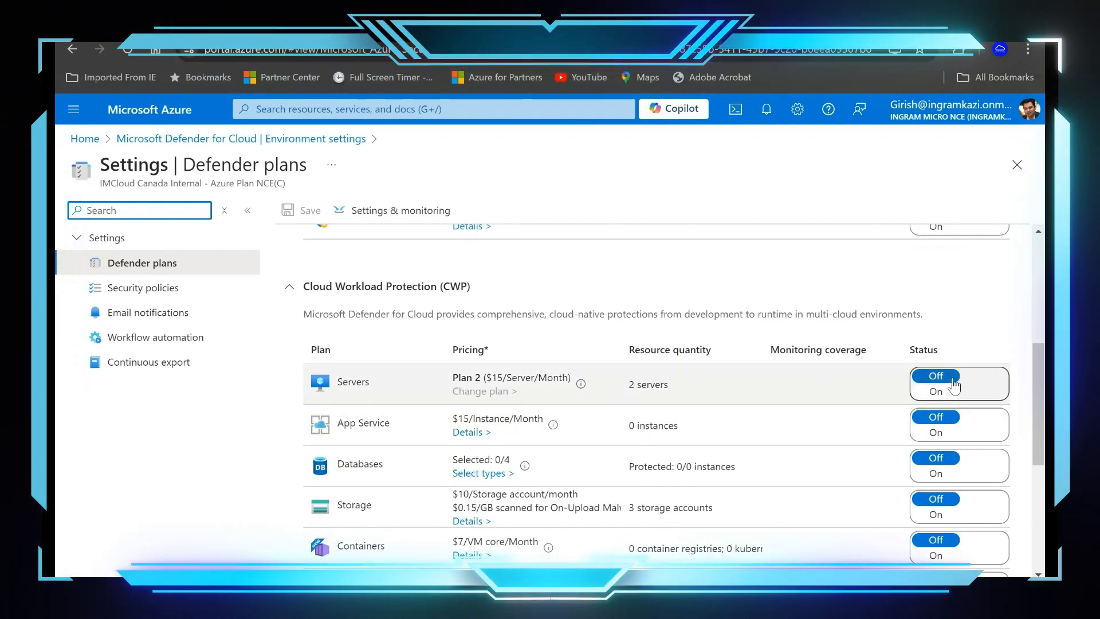
click(934, 391)
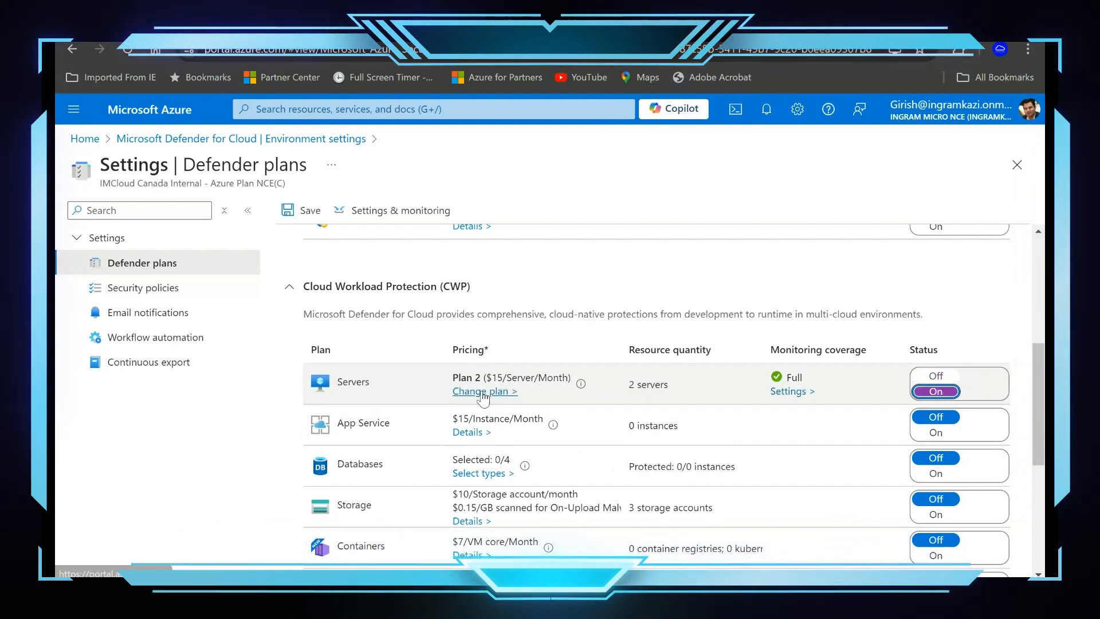
click(480, 390)
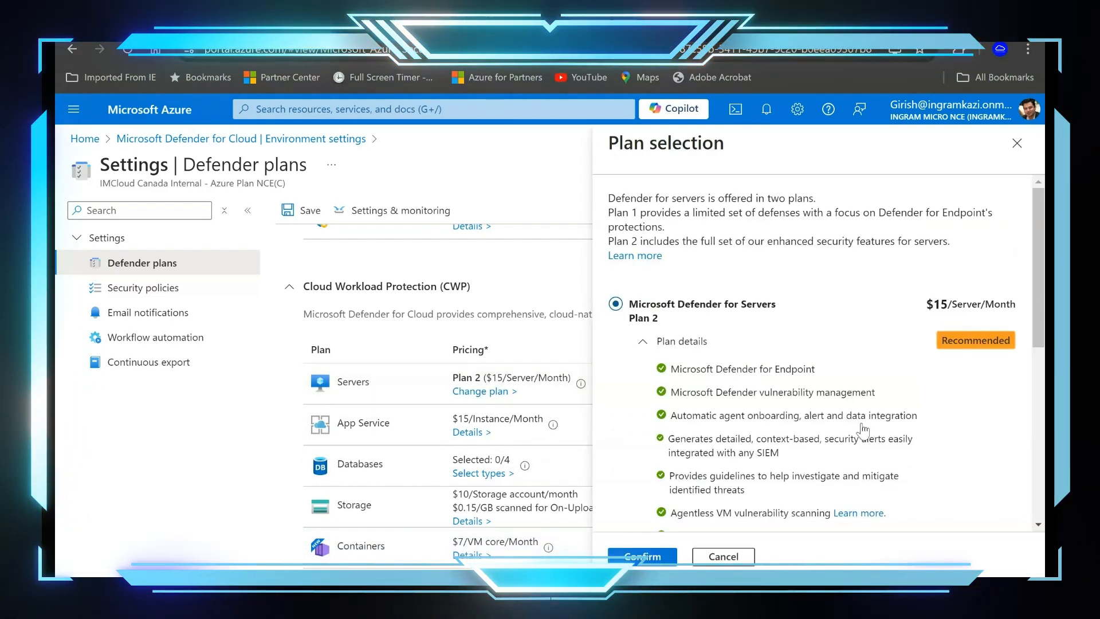
- Check Servers is On with Plan 2 for 2 servers, then close the plan pane and settings
scroll(down, 3)
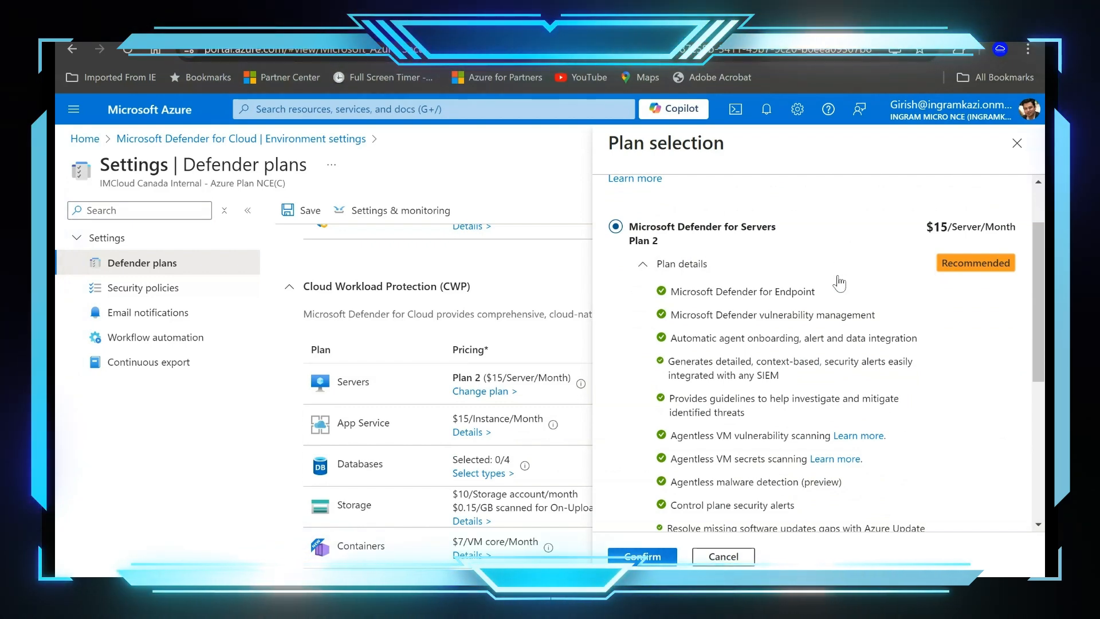
mouse_move(810, 404)
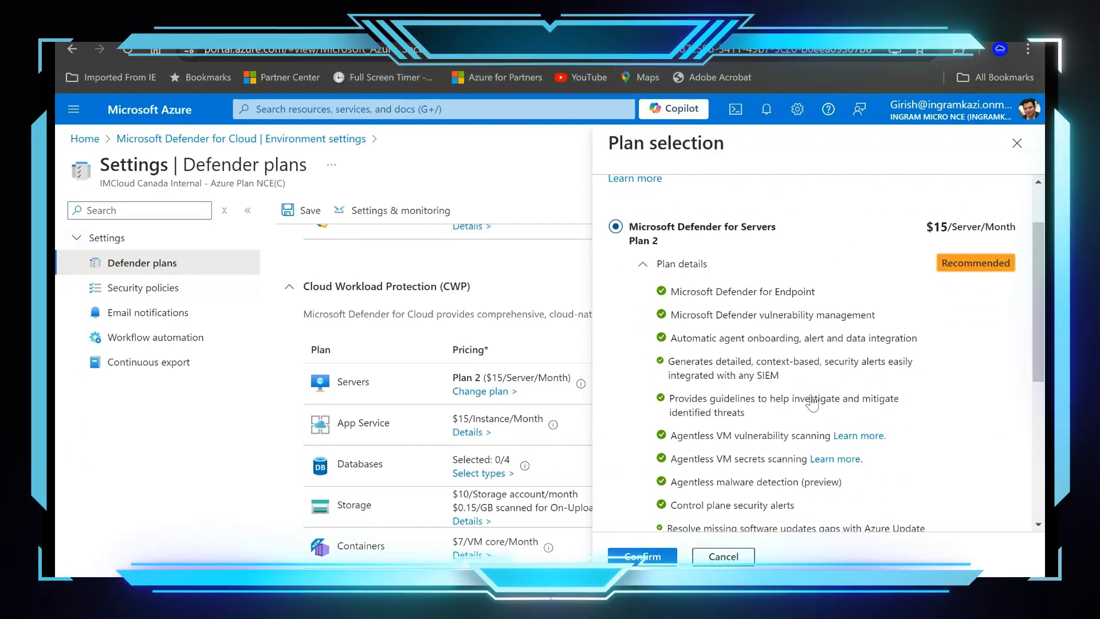
scroll(down, 3)
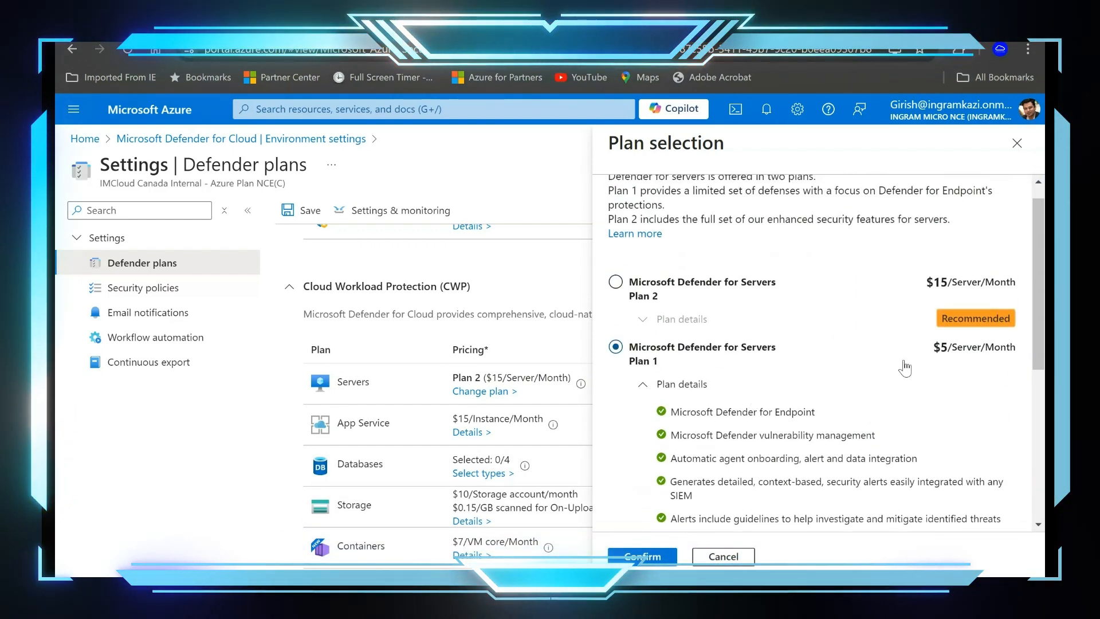
mouse_move(855, 445)
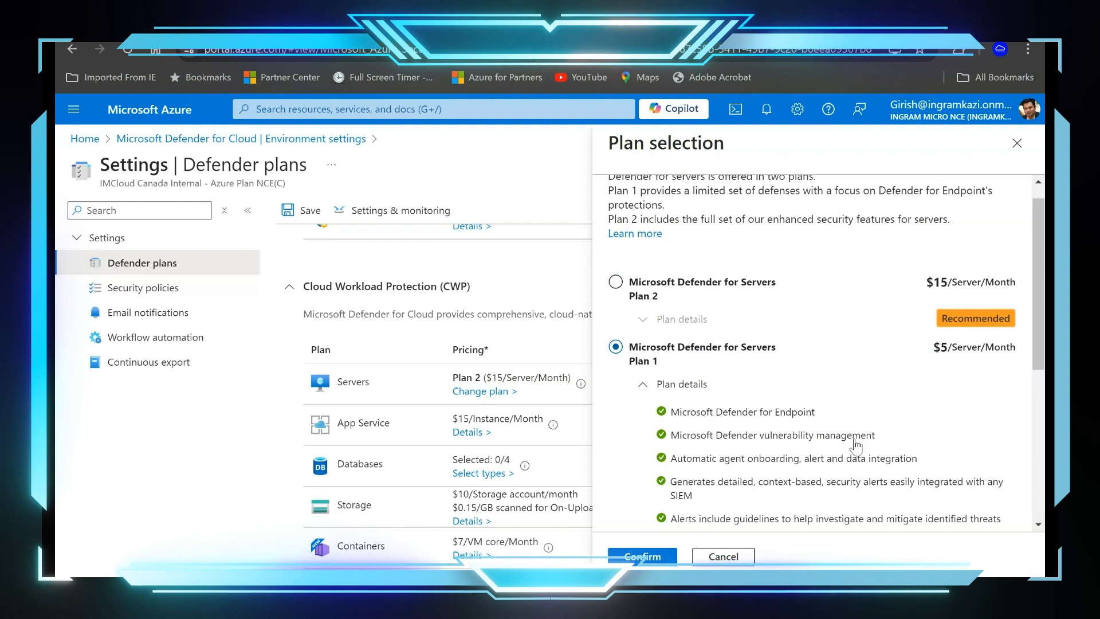
mouse_move(859, 451)
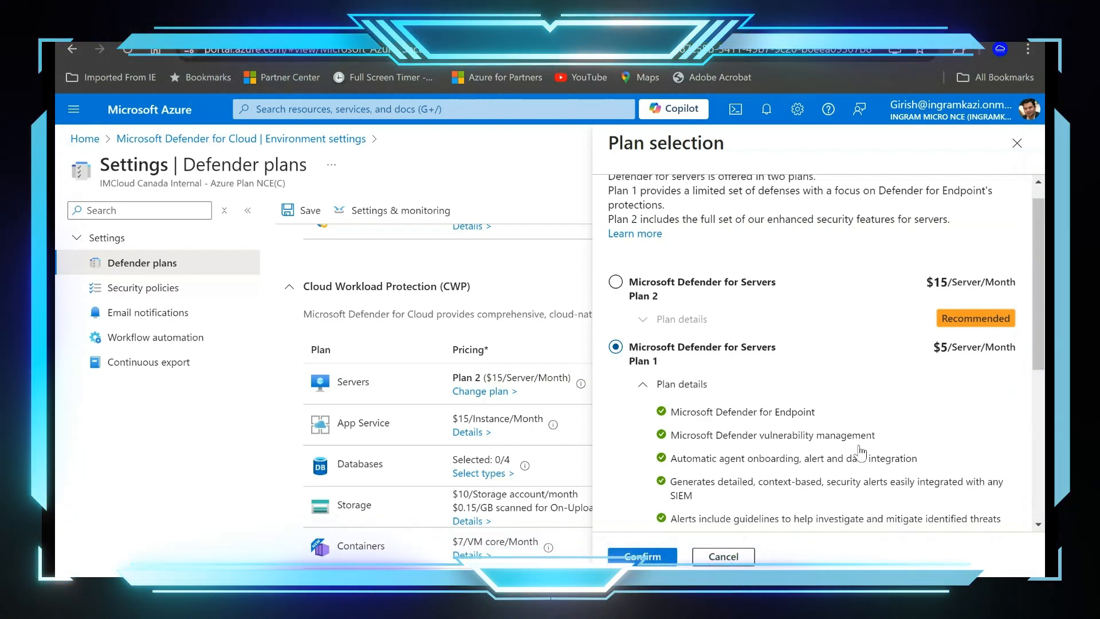
click(1015, 143)
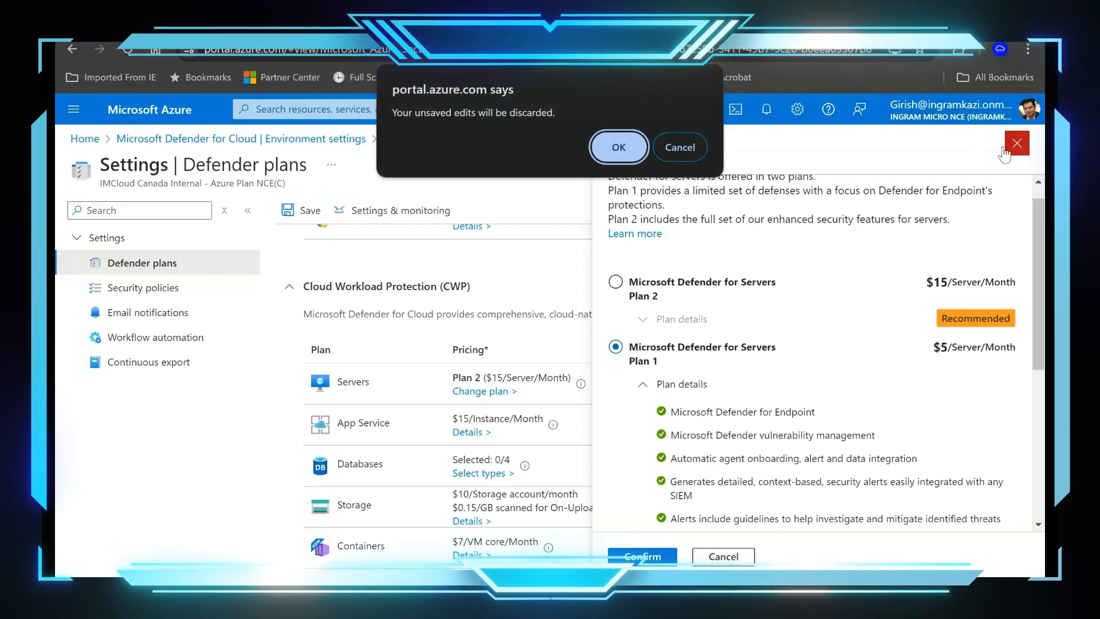
click(618, 147)
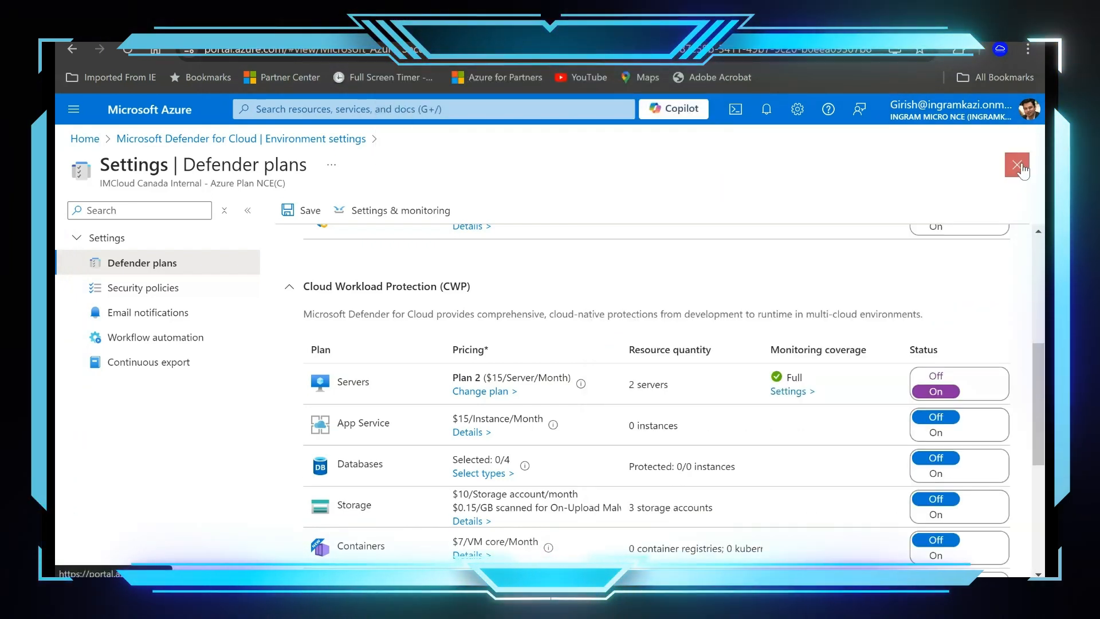
- Run connect-azaccount to sign in and list the IMCloud Canada Internal subscription
click(1016, 165)
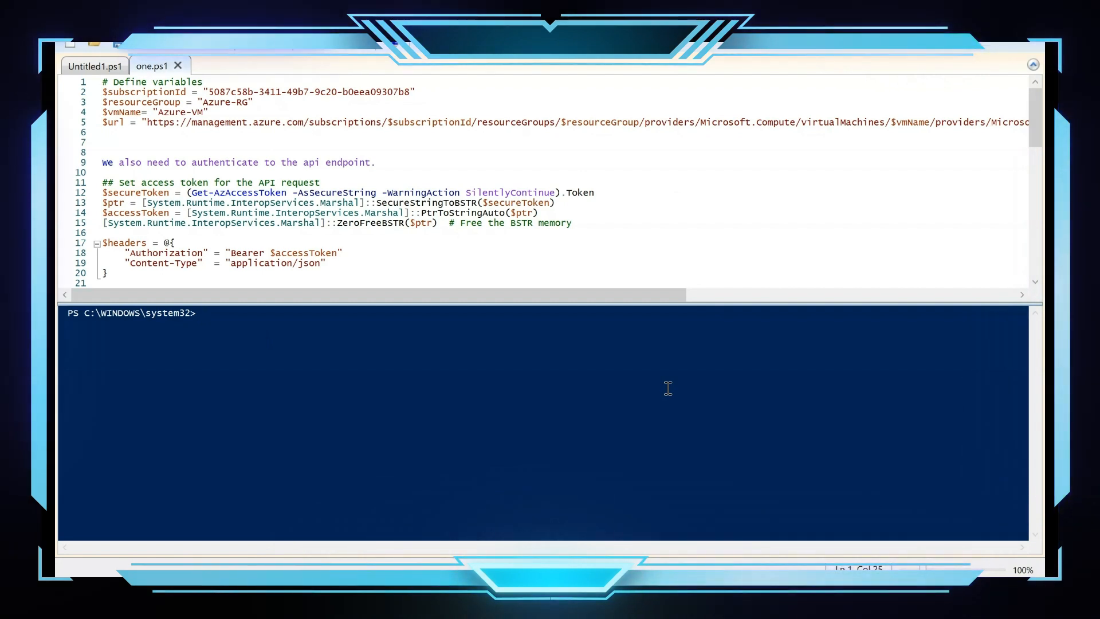
text(connec)
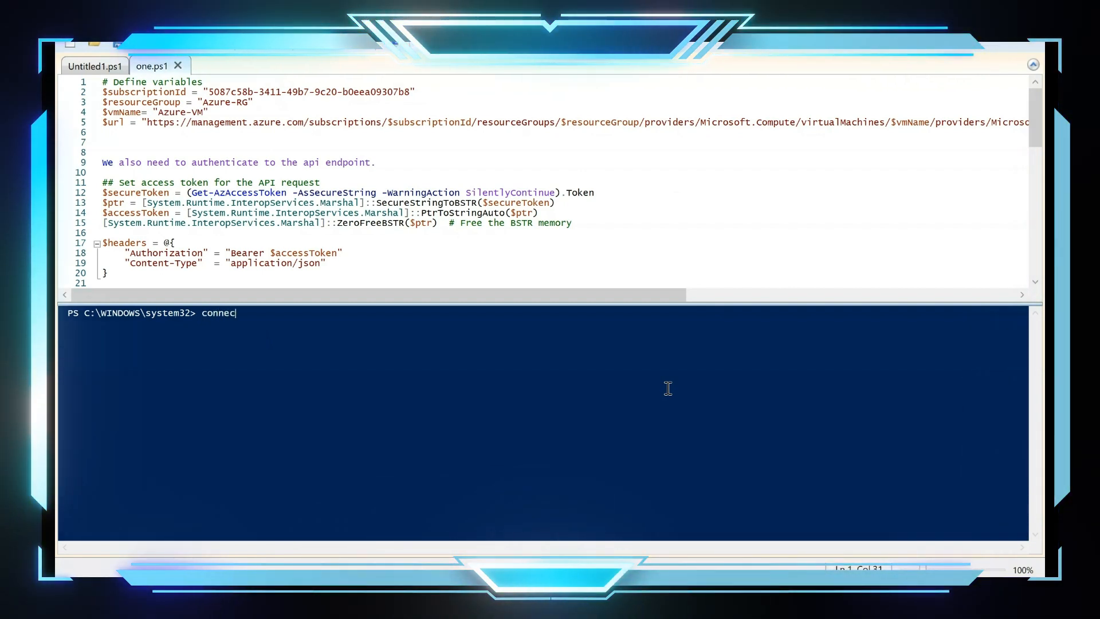
text(t-az)
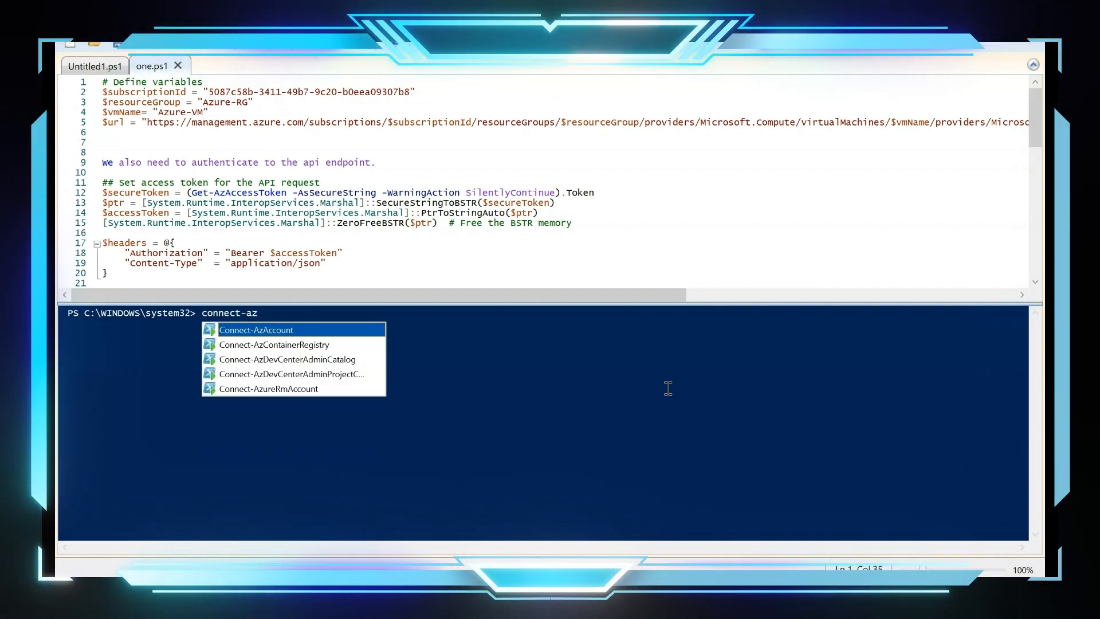
mouse_move(333, 337)
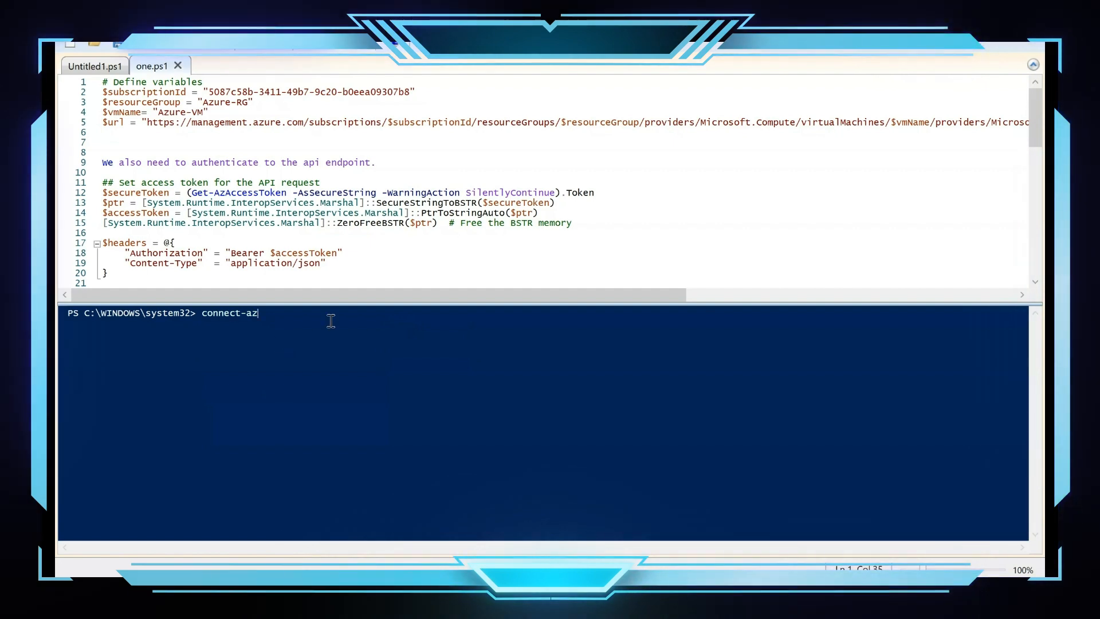
text(account)
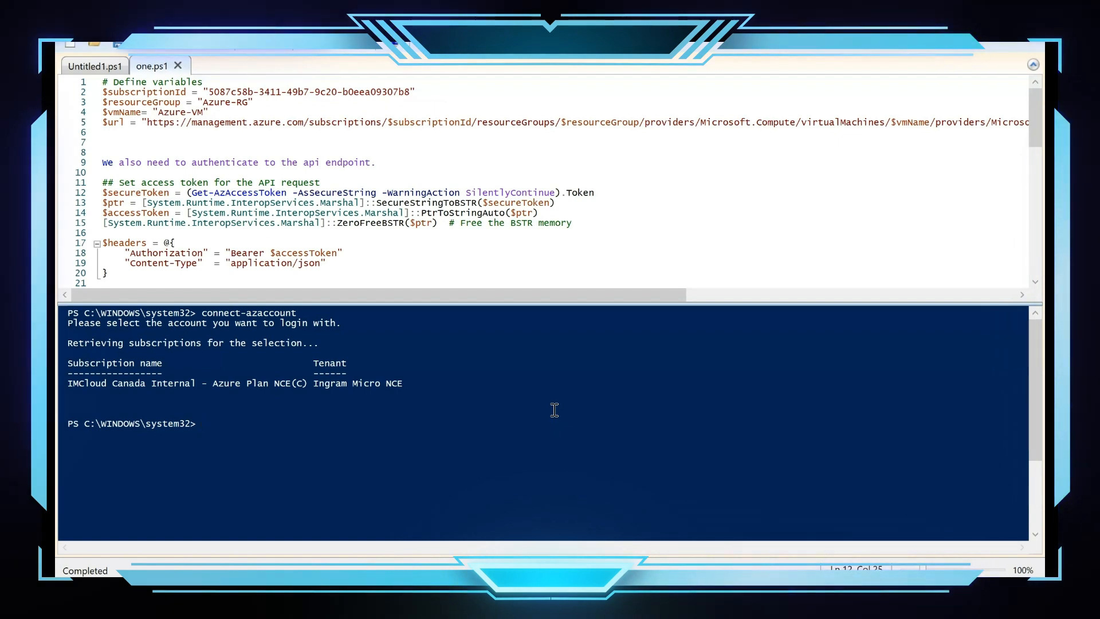
mouse_move(393, 399)
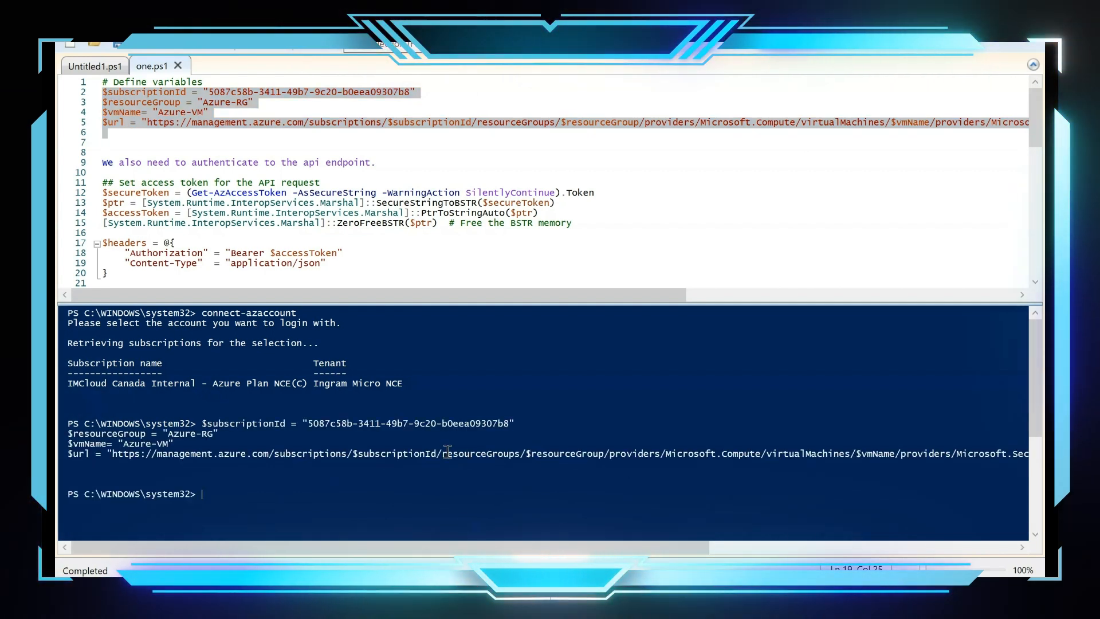
mouse_move(677, 190)
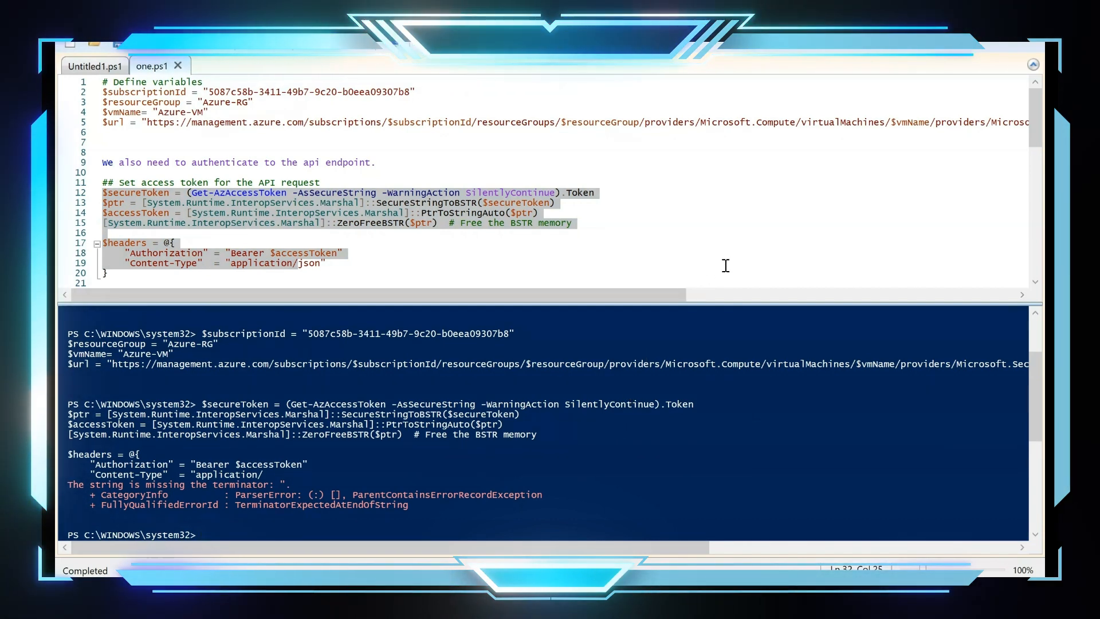
- Run the access token and headers code on lines 12–21 without errors
scroll(down, 3)
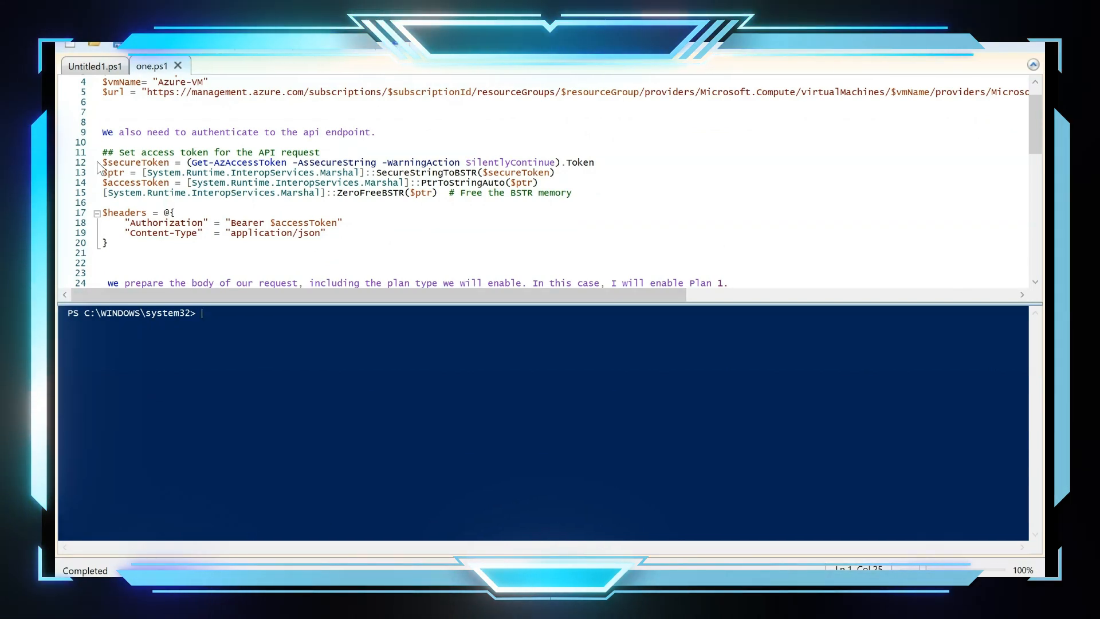
drag(102, 162, 102, 262)
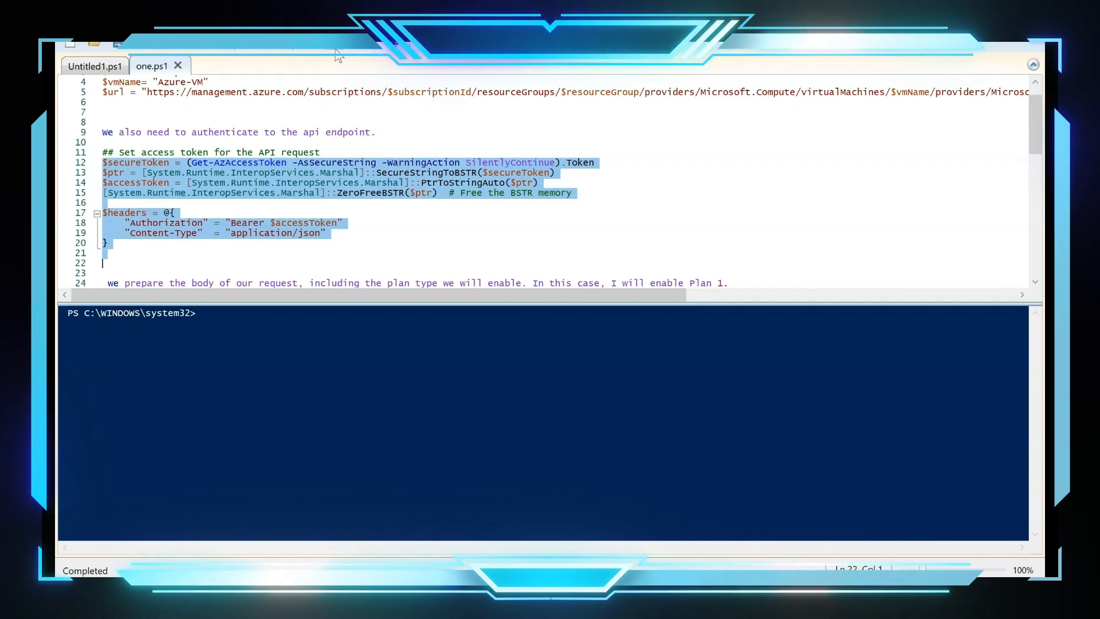
key(F8)
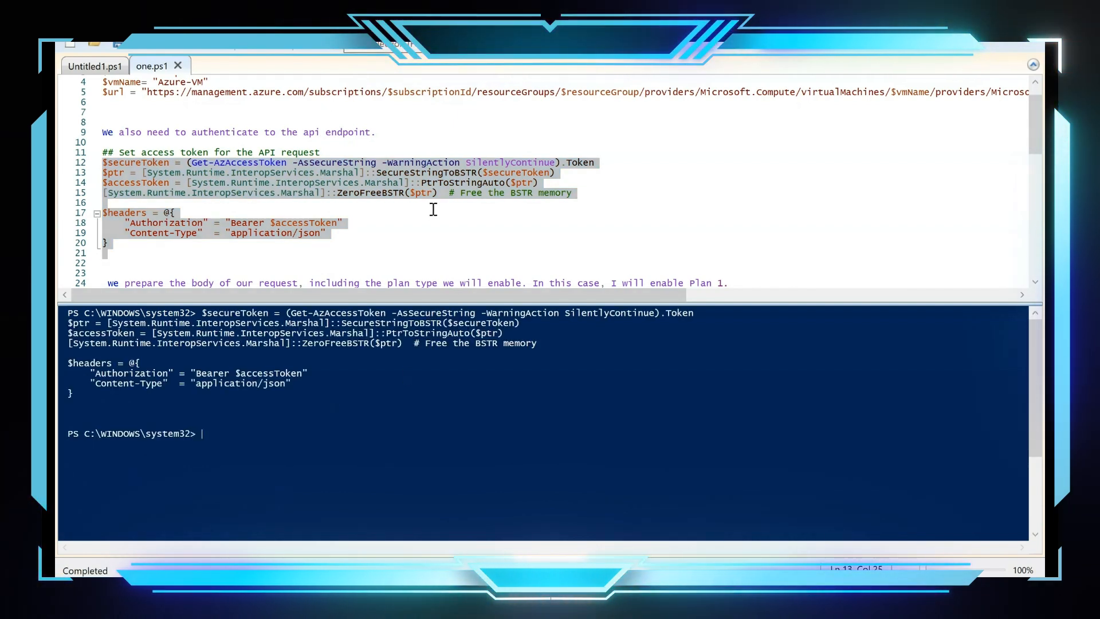
- Run the Plan 1 request body (lines 28–34) and the PUT call returning Azure-VM's pricing id
scroll(down, 3)
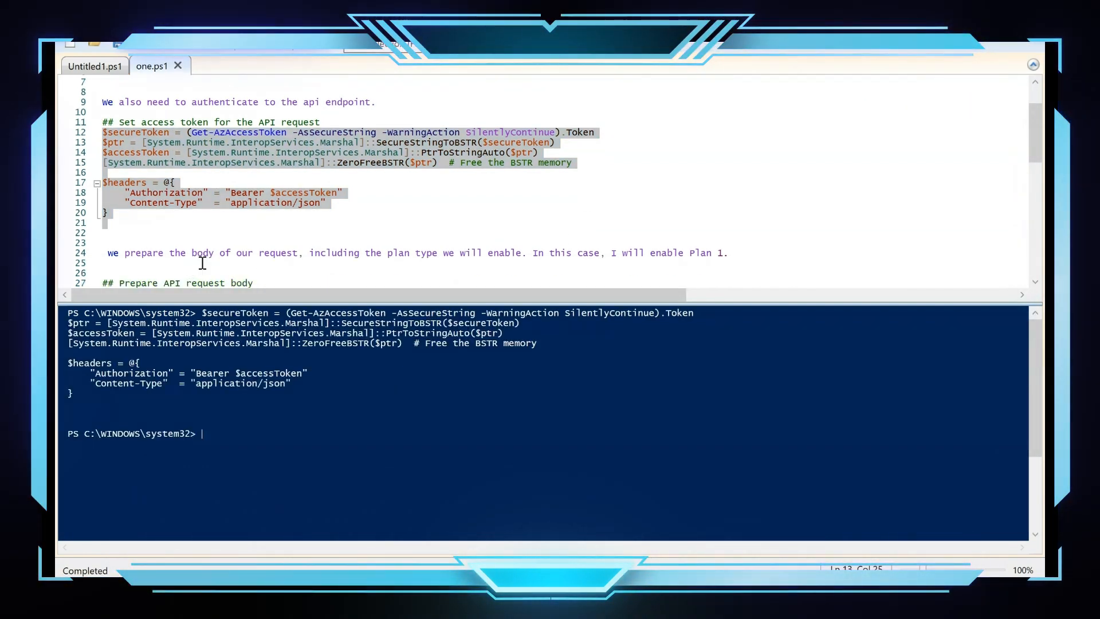
scroll(down, 3)
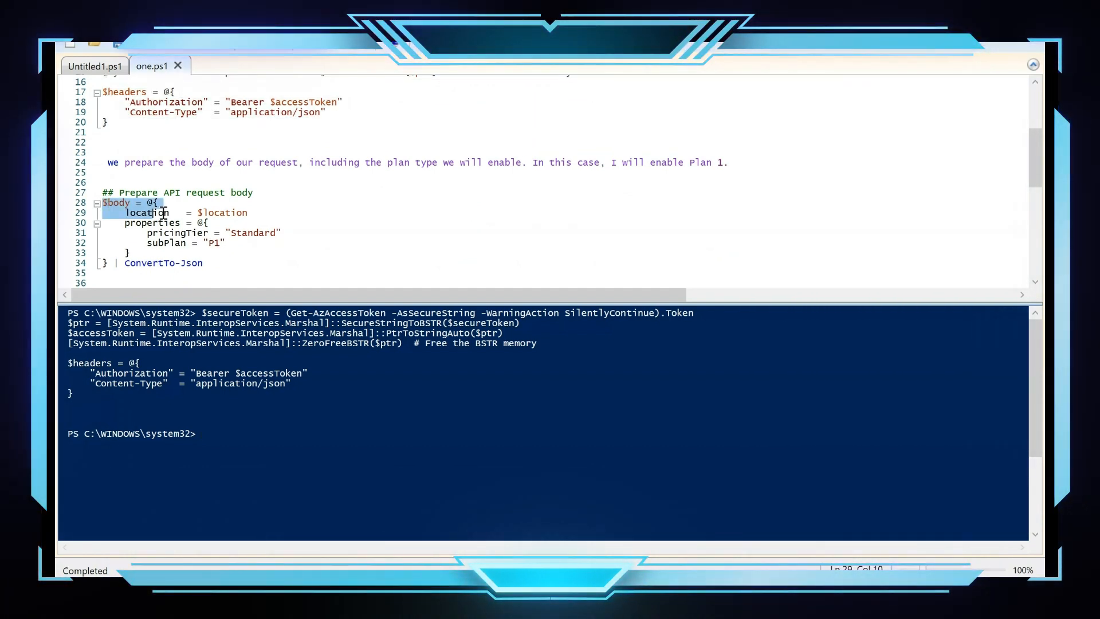
drag(125, 212, 204, 262)
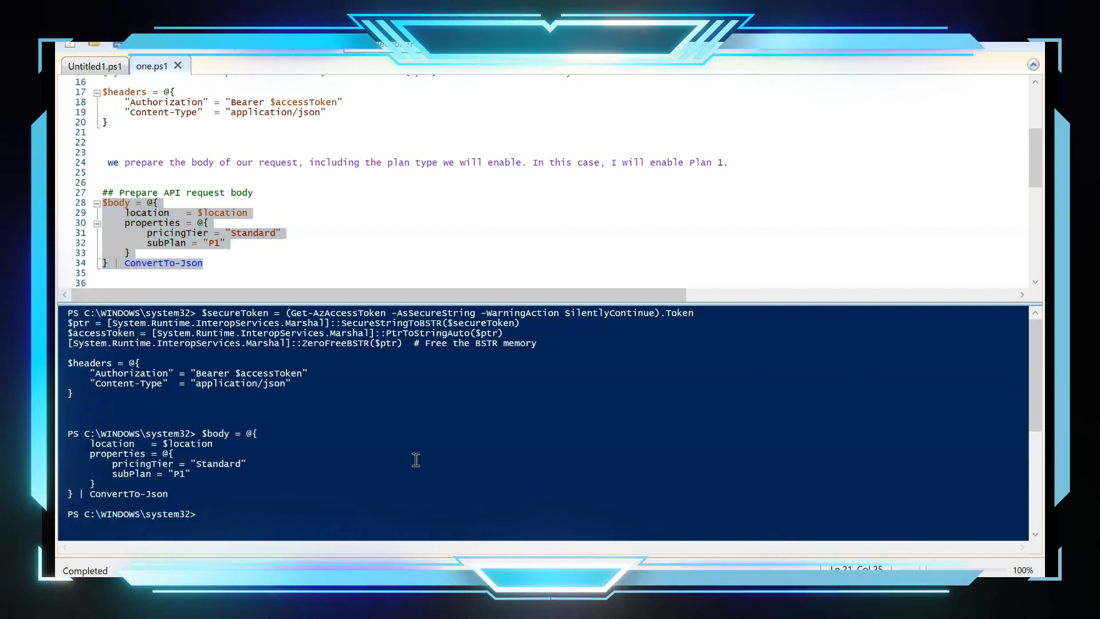
scroll(down, 3)
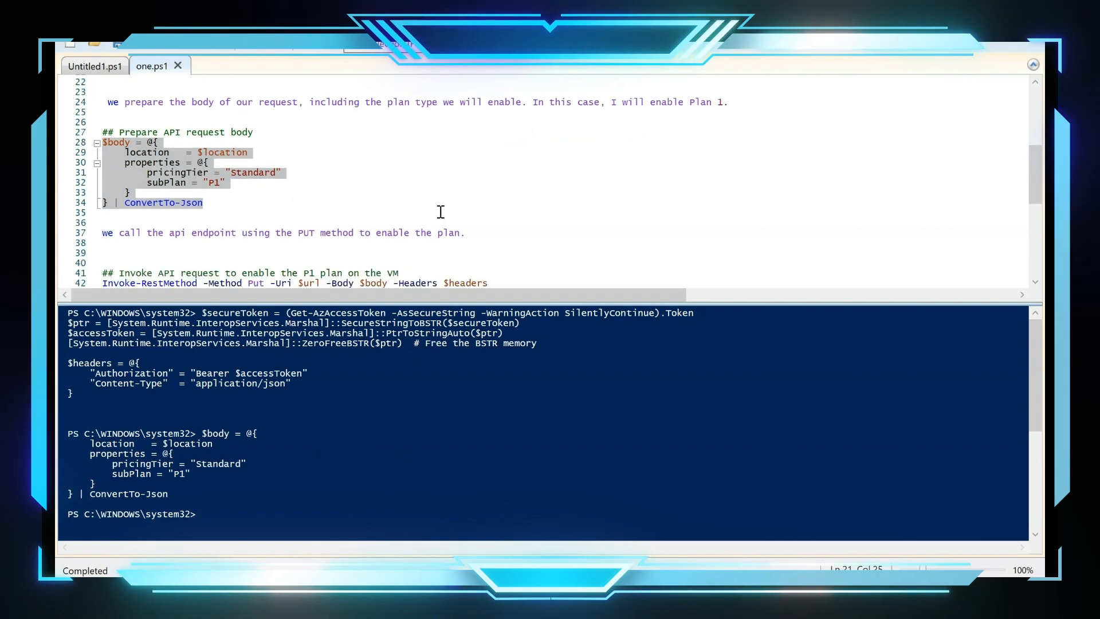
mouse_move(246, 241)
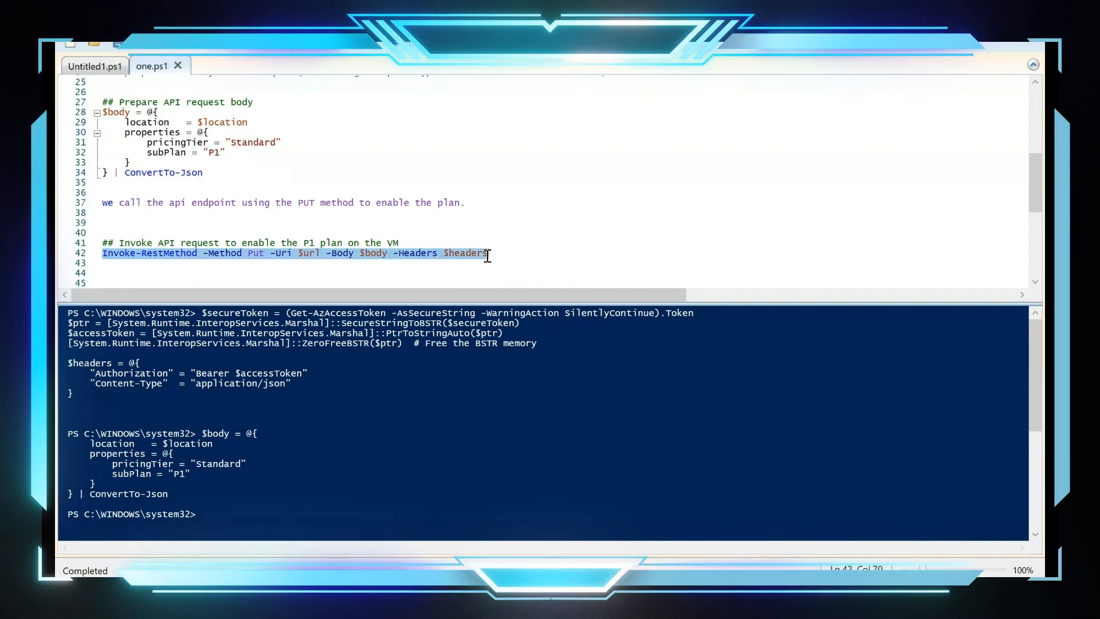
key(F8)
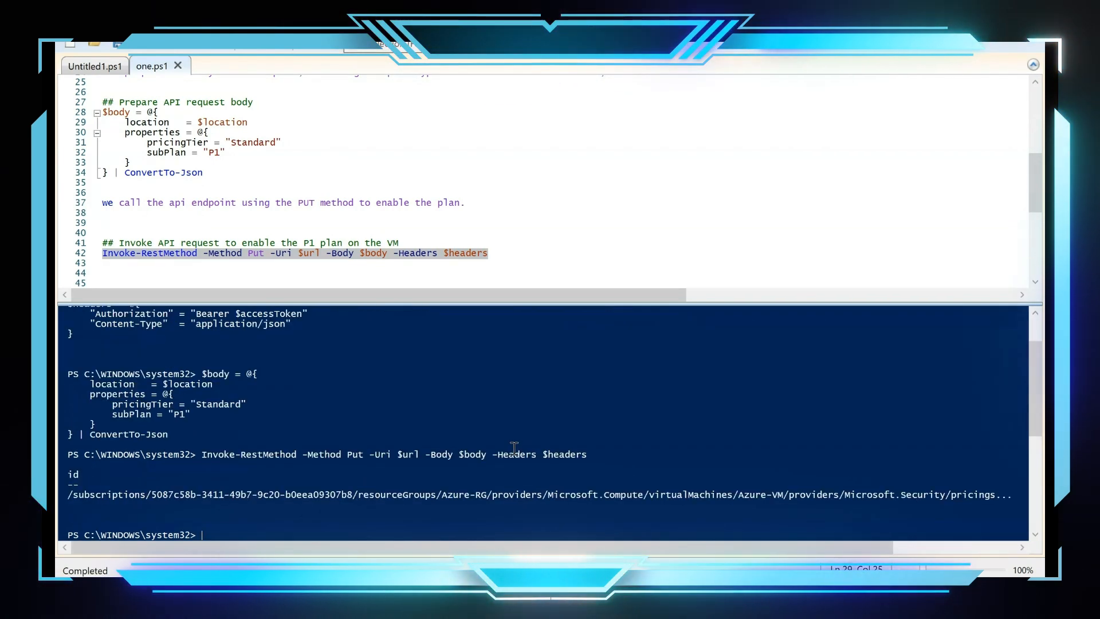
mouse_move(441, 512)
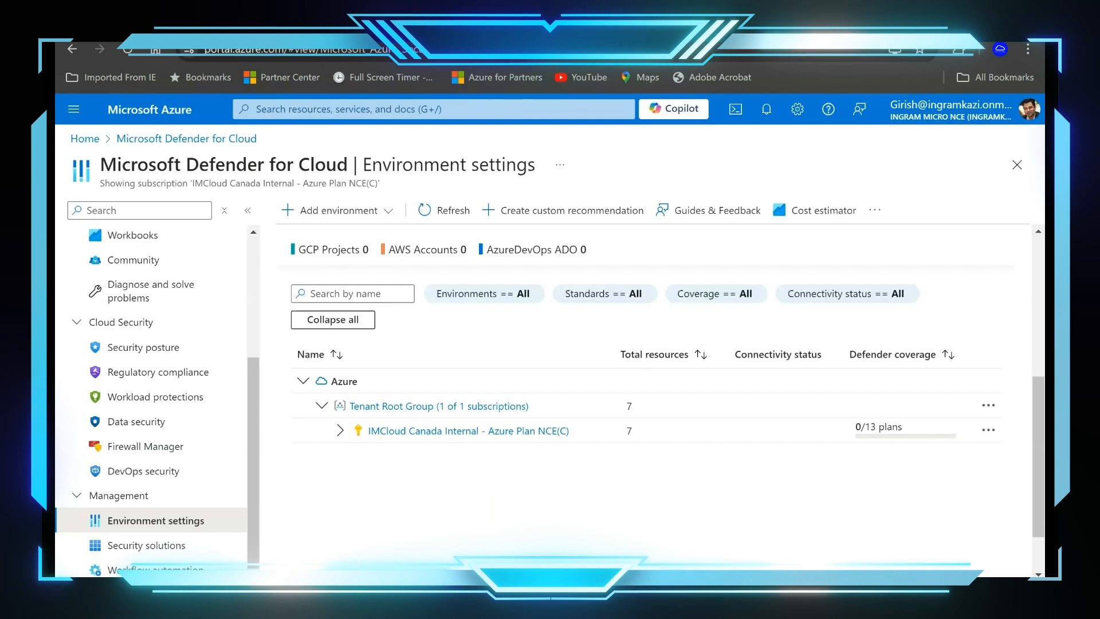
mouse_move(574, 103)
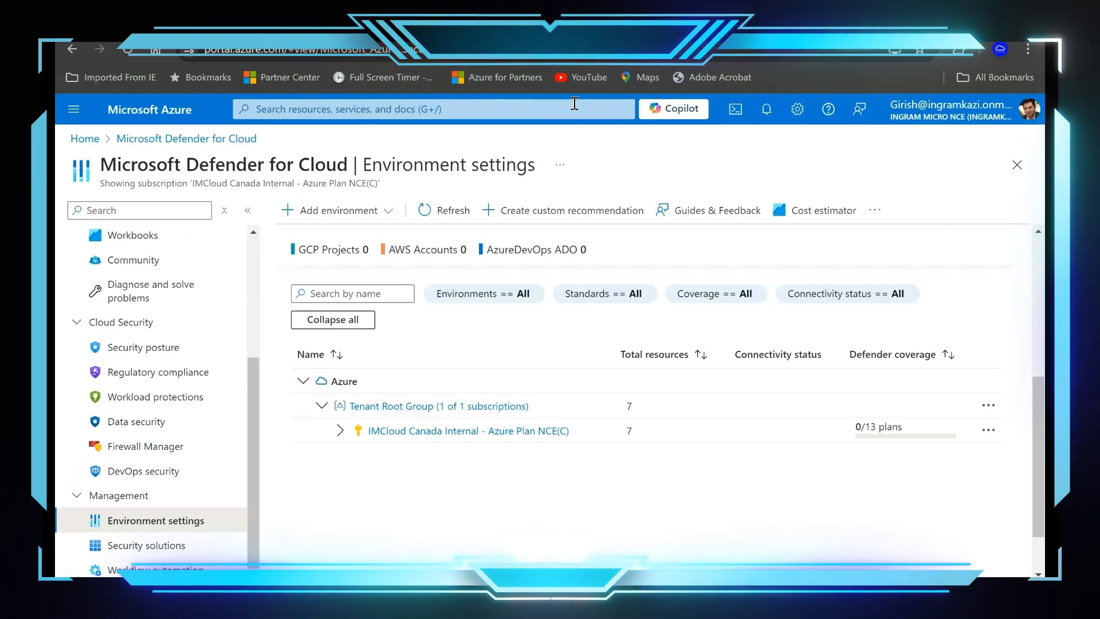
- Open the Virtual machines list, then Azure-VM's Microsoft Defender for Cloud page
click(433, 109)
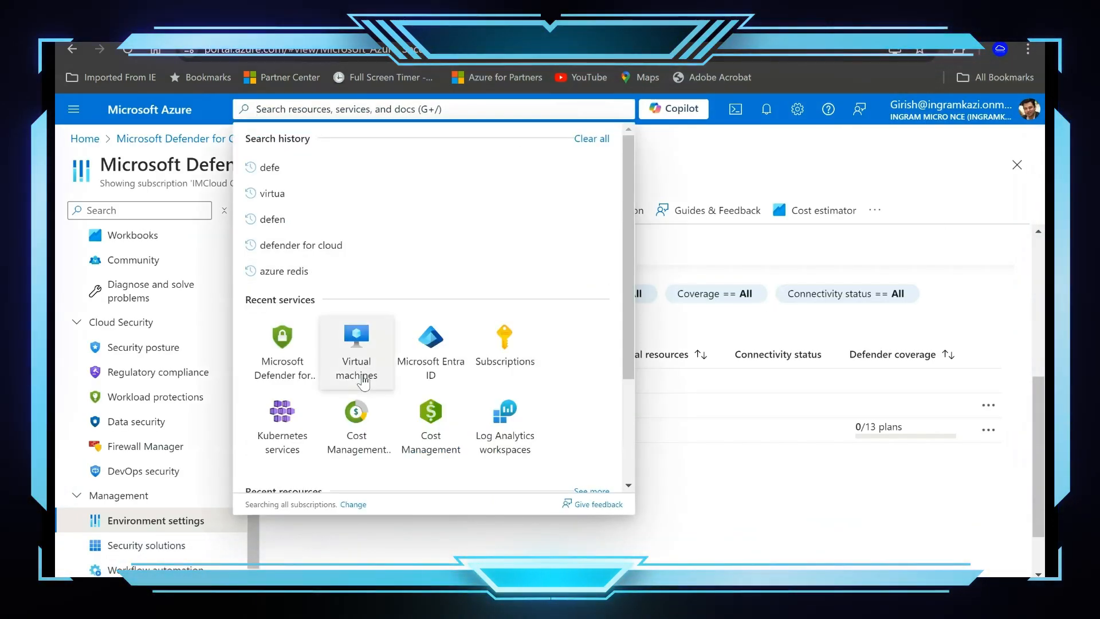
click(355, 344)
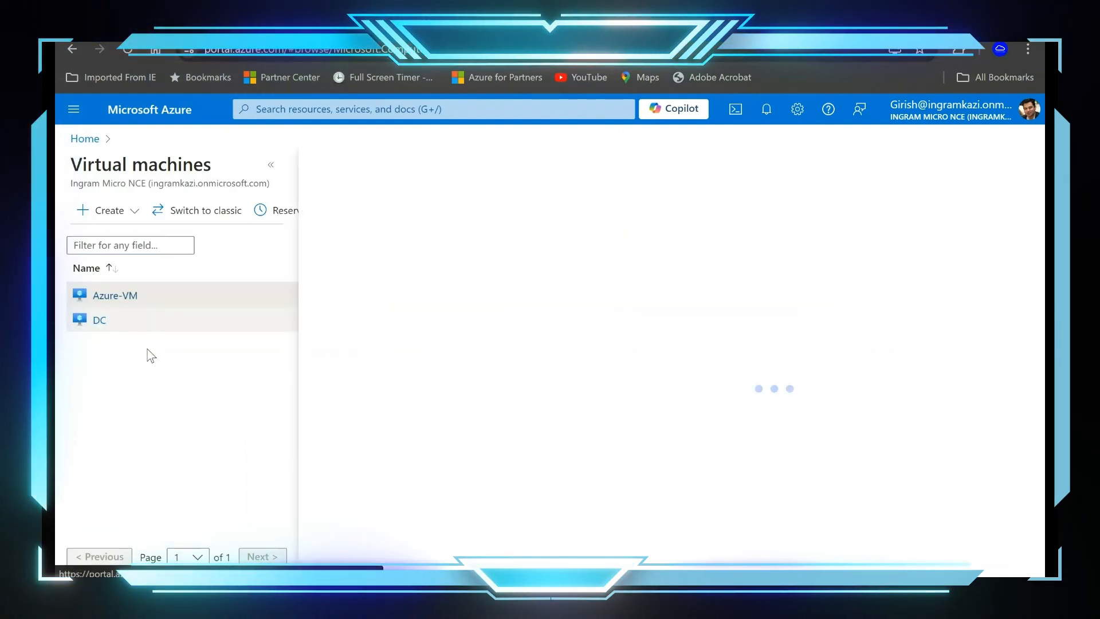
click(115, 294)
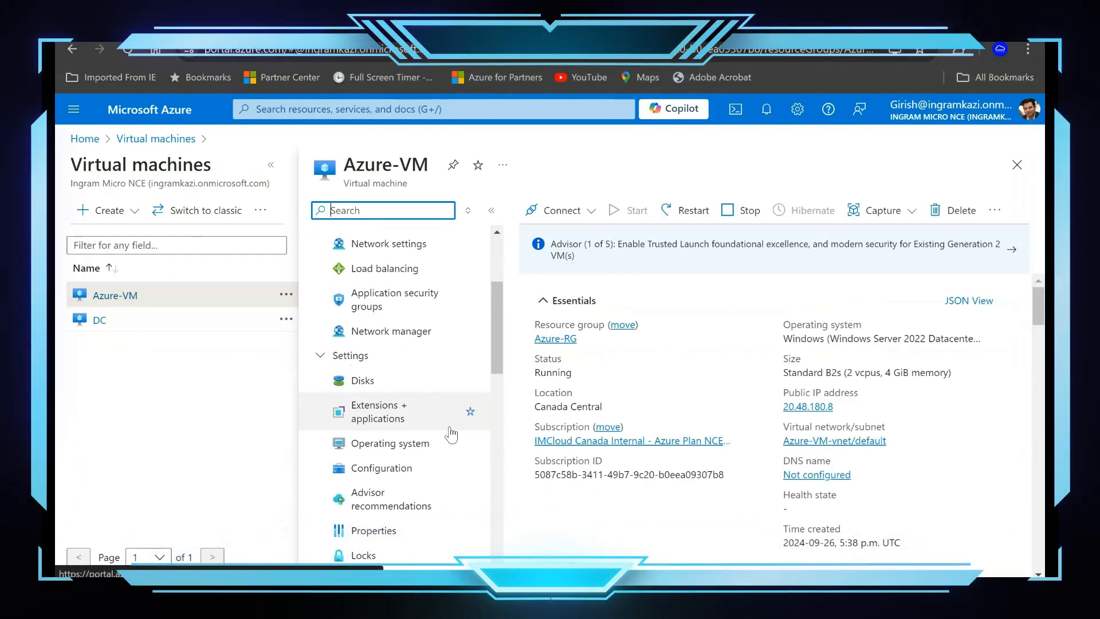
scroll(down, 3)
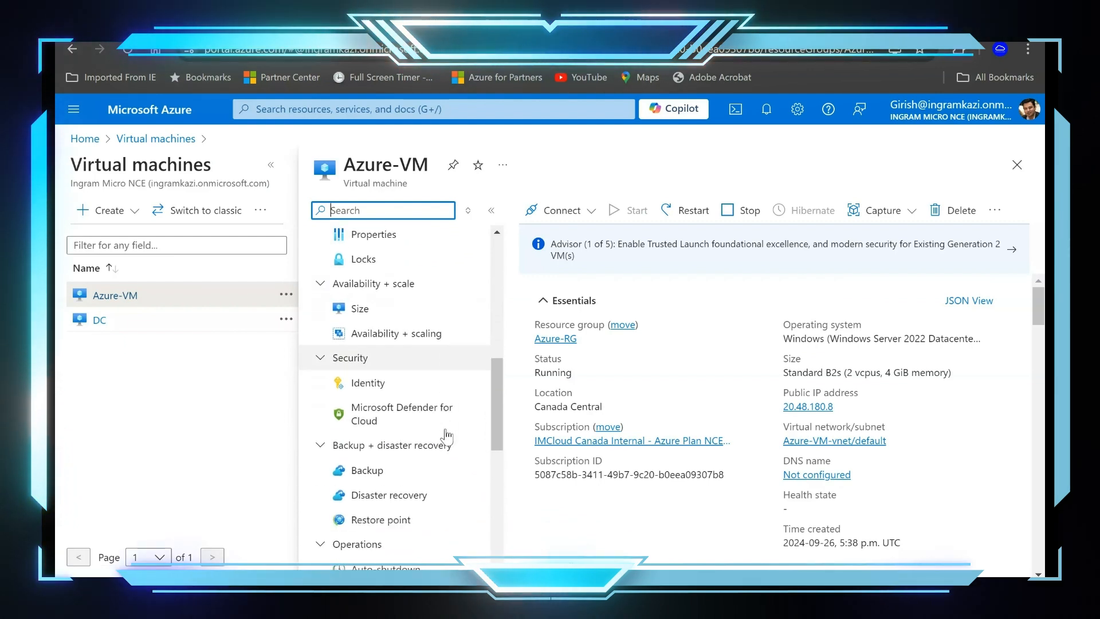
click(402, 413)
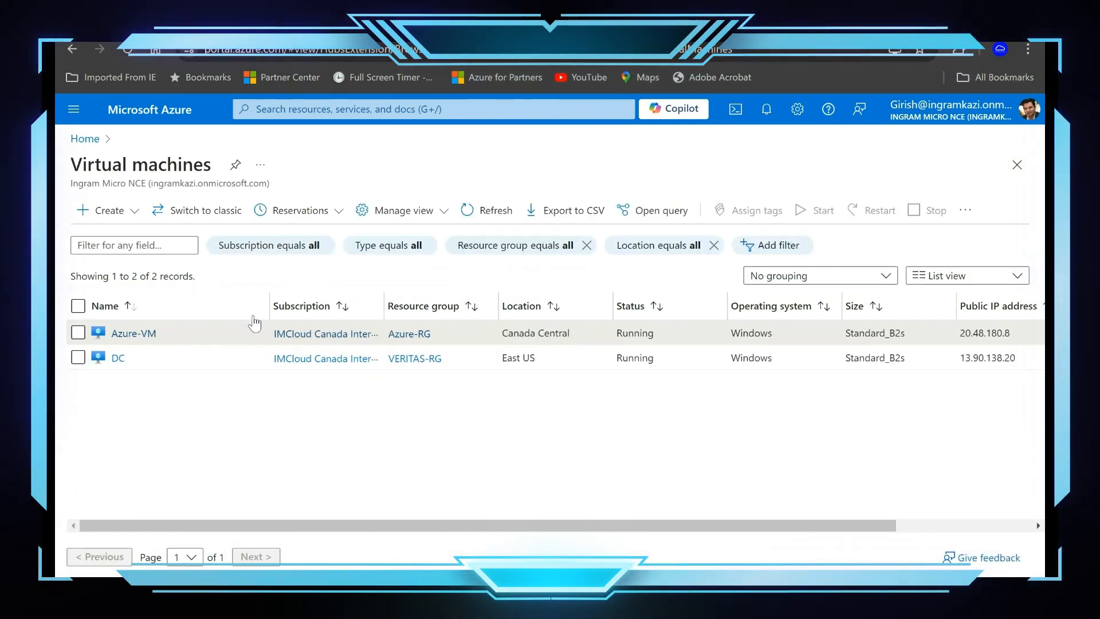
- Check DC's Defender for Cloud page shows Servers protection Off, then search 'defender'
click(118, 357)
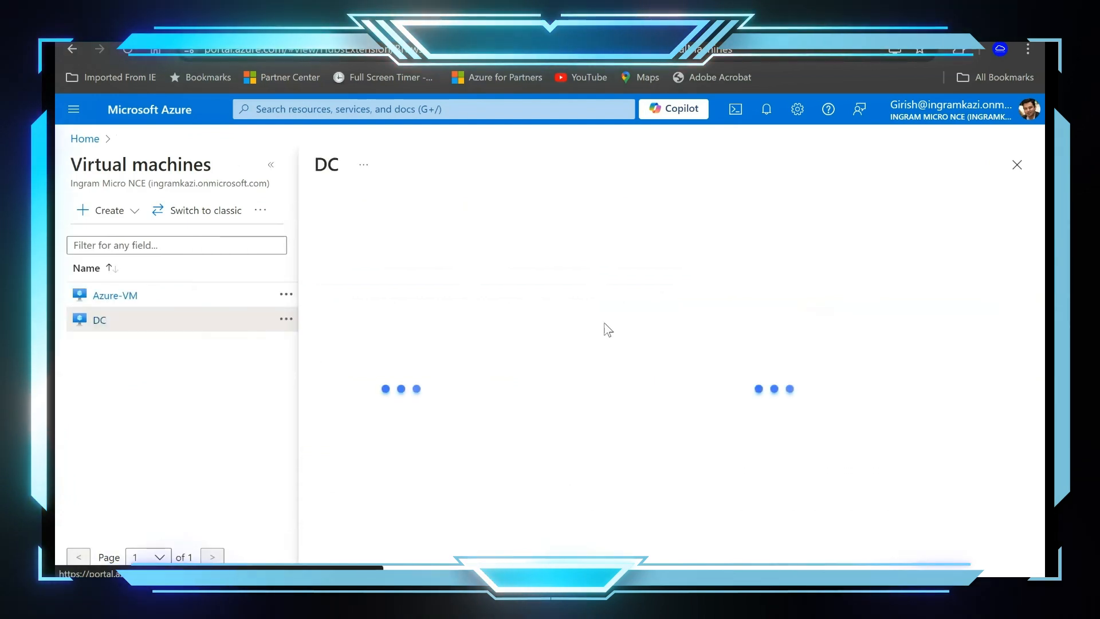
click(99, 319)
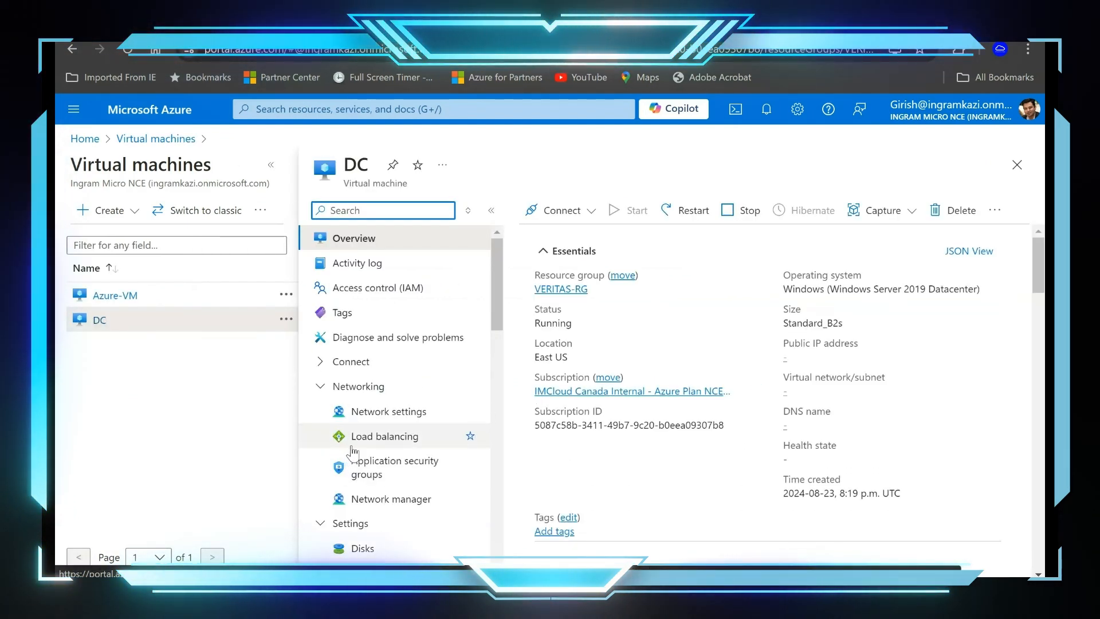
scroll(down, 3)
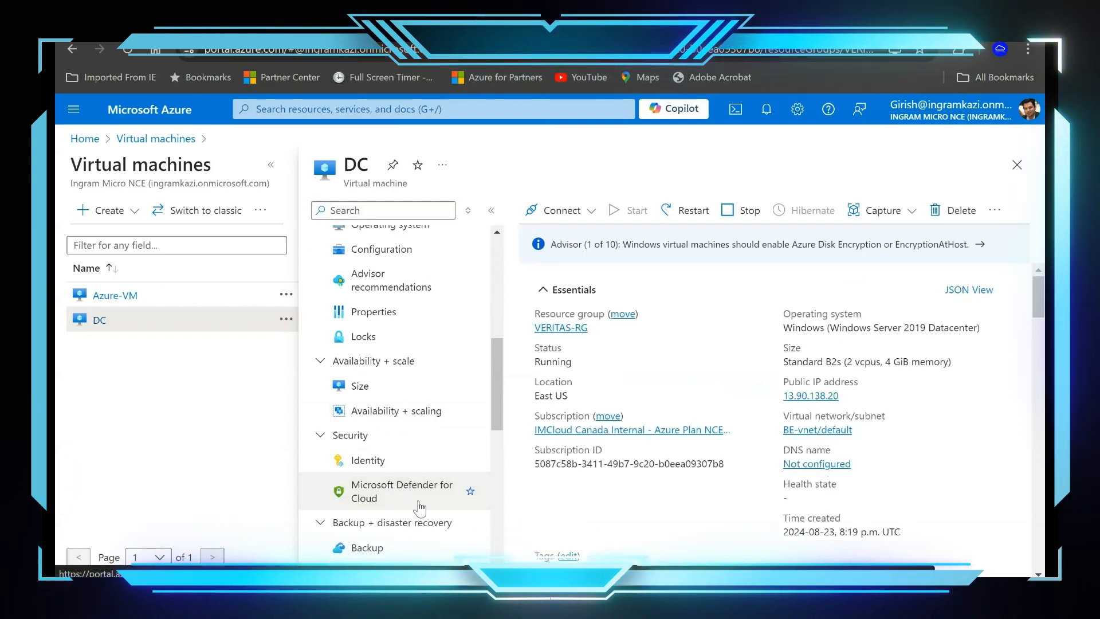
click(403, 491)
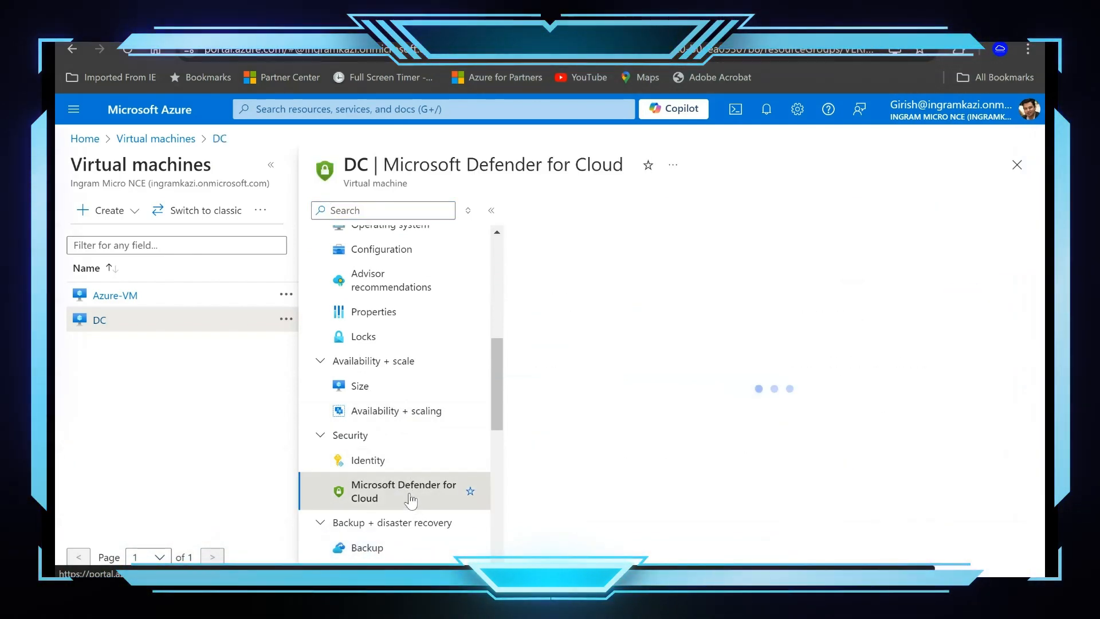
click(403, 491)
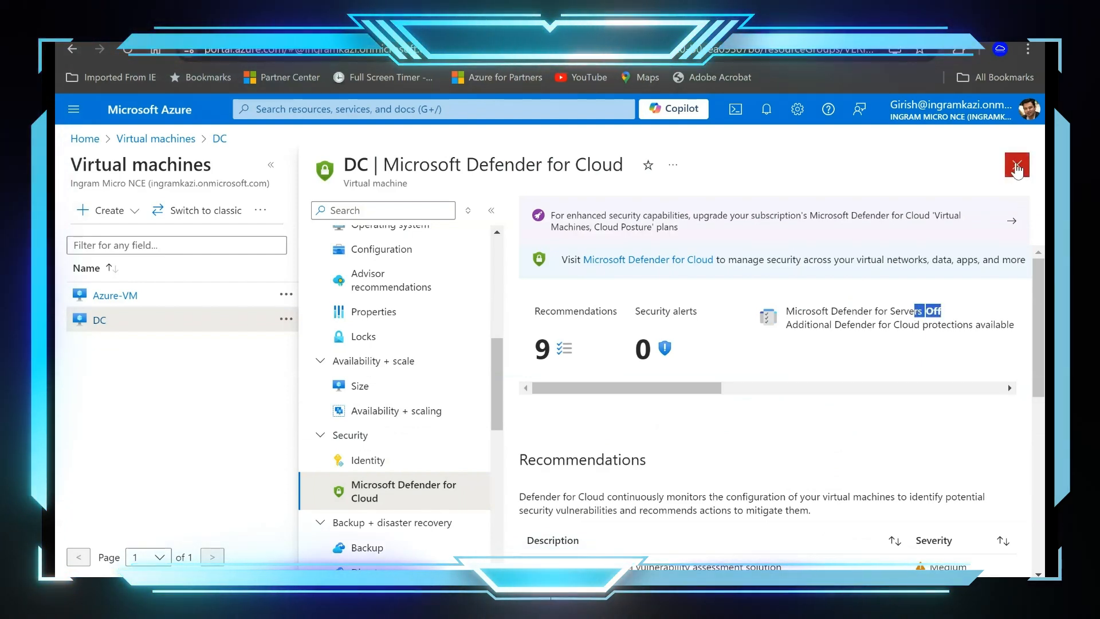
mouse_move(851, 130)
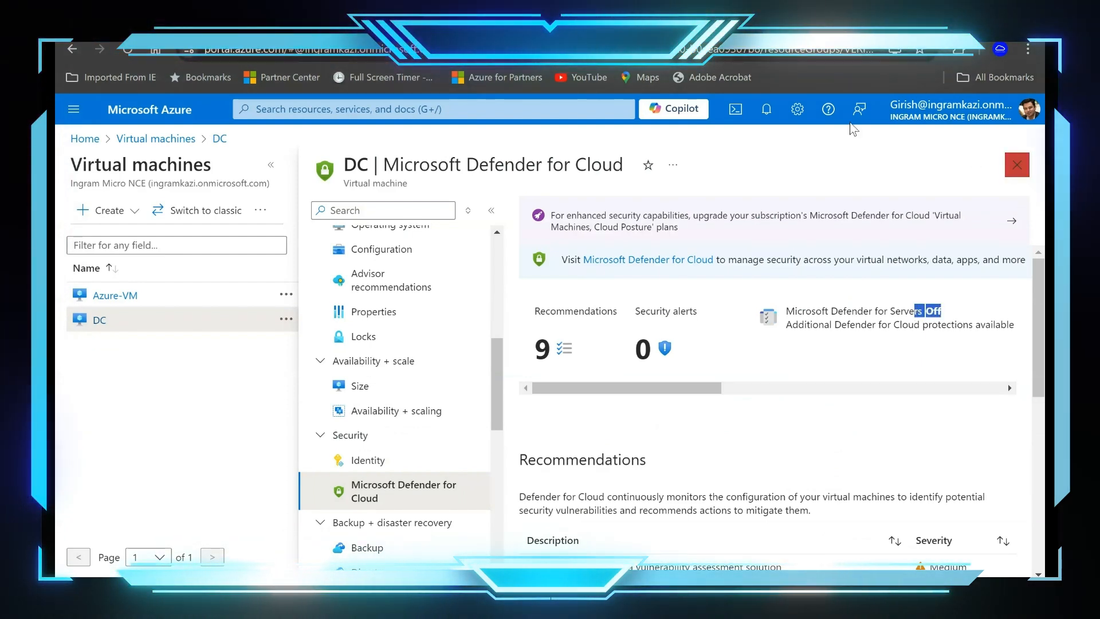
text(defender)
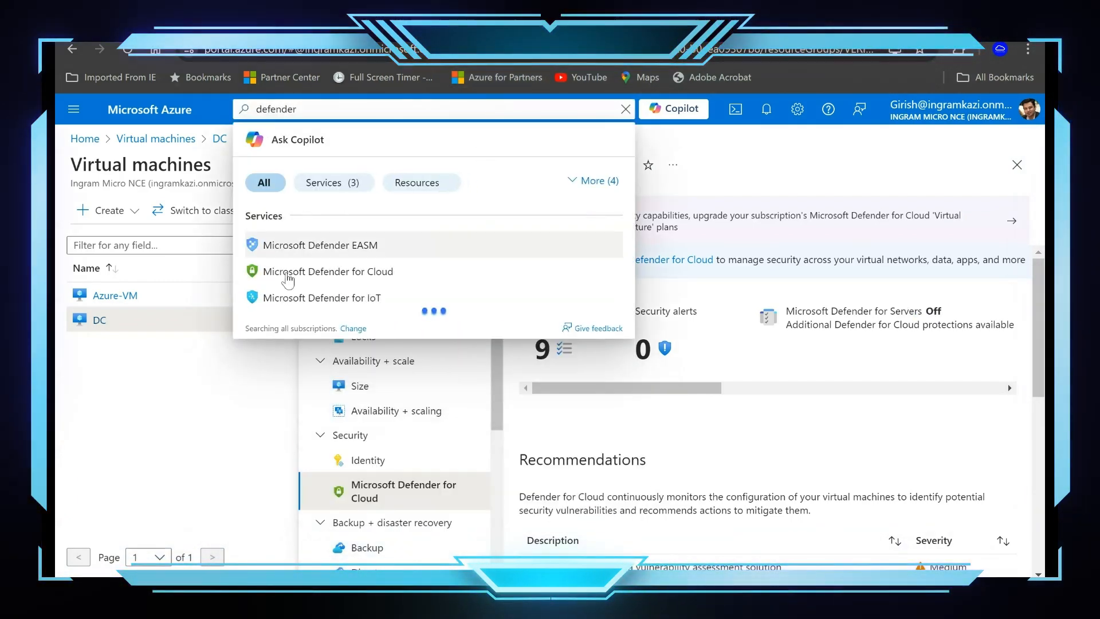
- Confirm the subscription's Servers plan (Plan 2, 2 servers) is Off in Defender plans
click(326, 271)
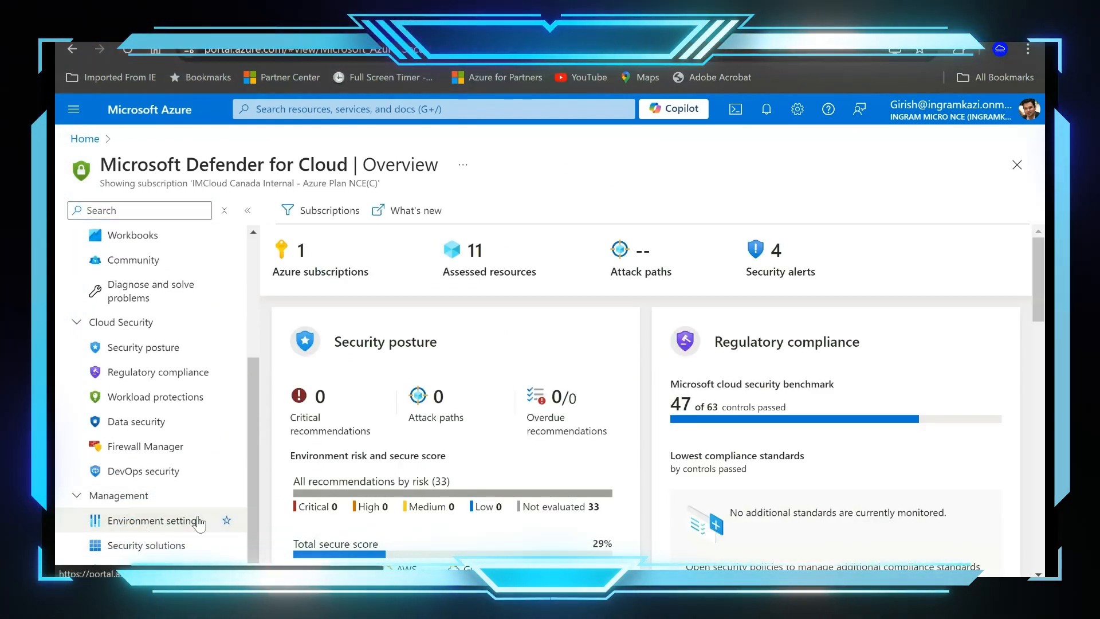
click(156, 519)
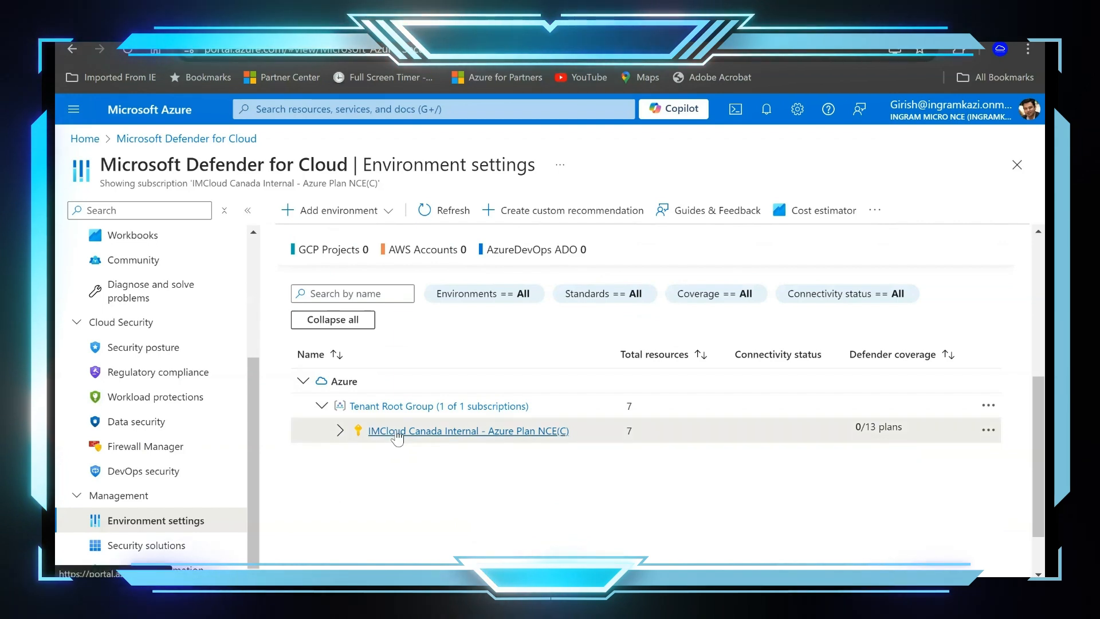
click(466, 430)
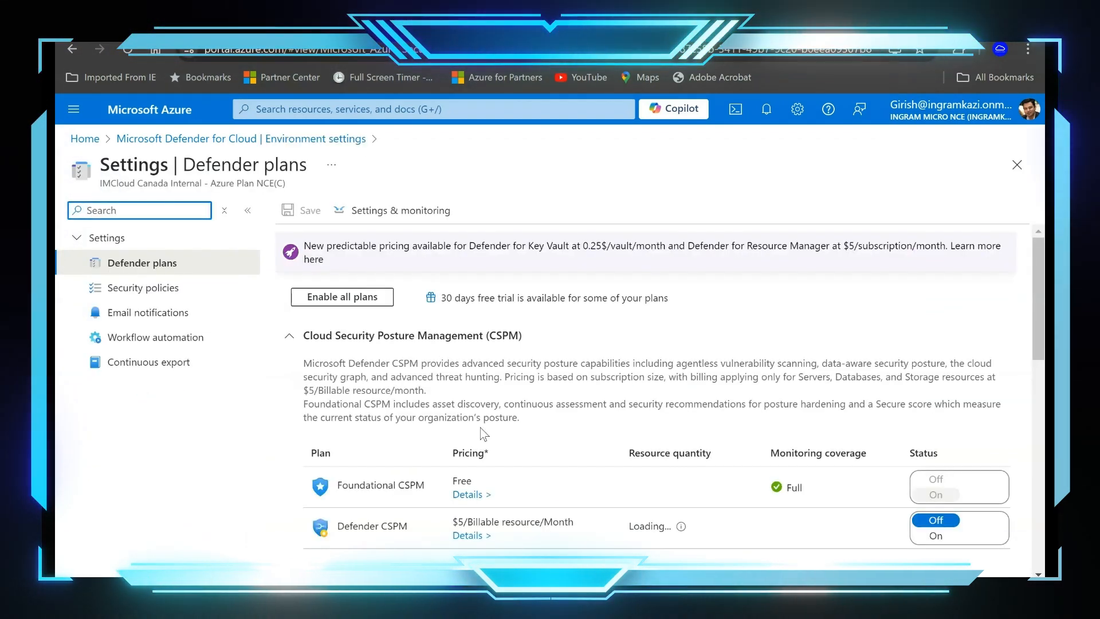
scroll(down, 3)
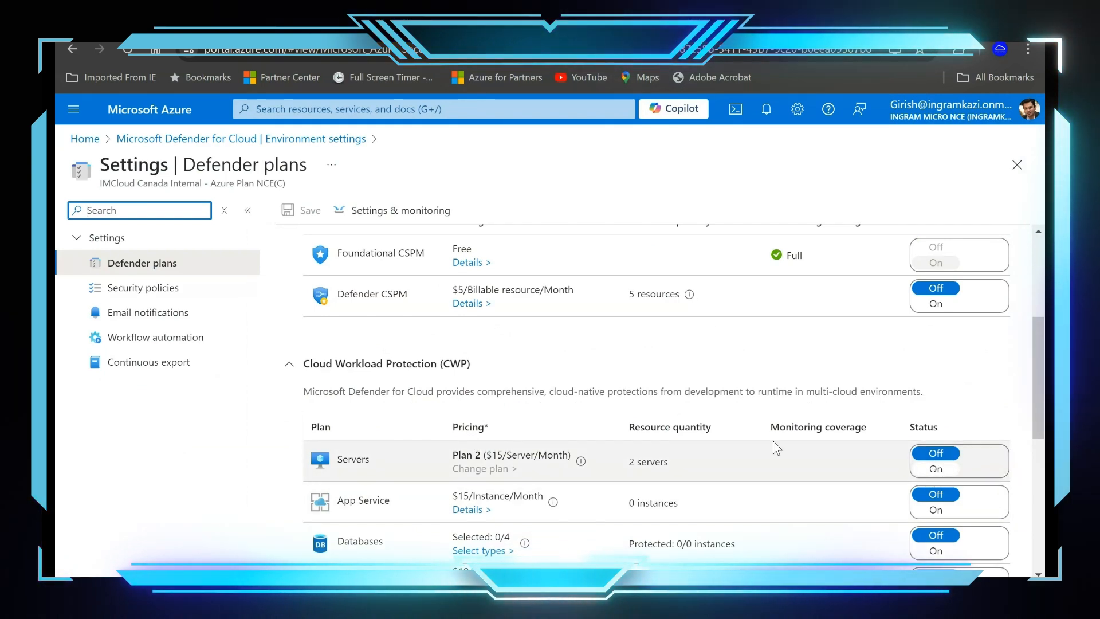
mouse_move(750, 487)
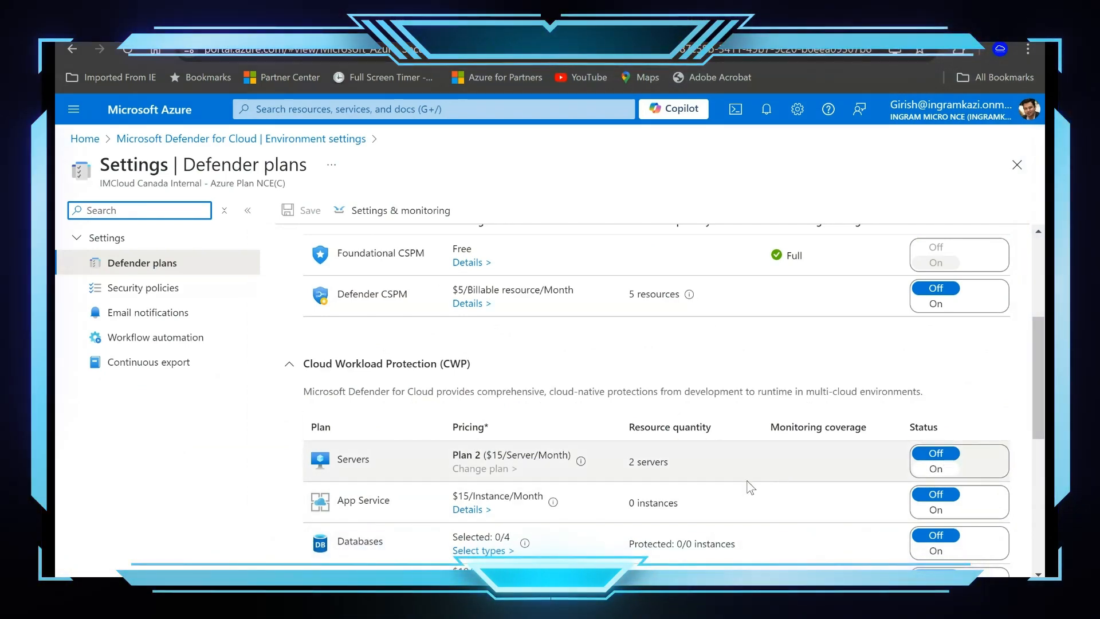
mouse_move(771, 481)
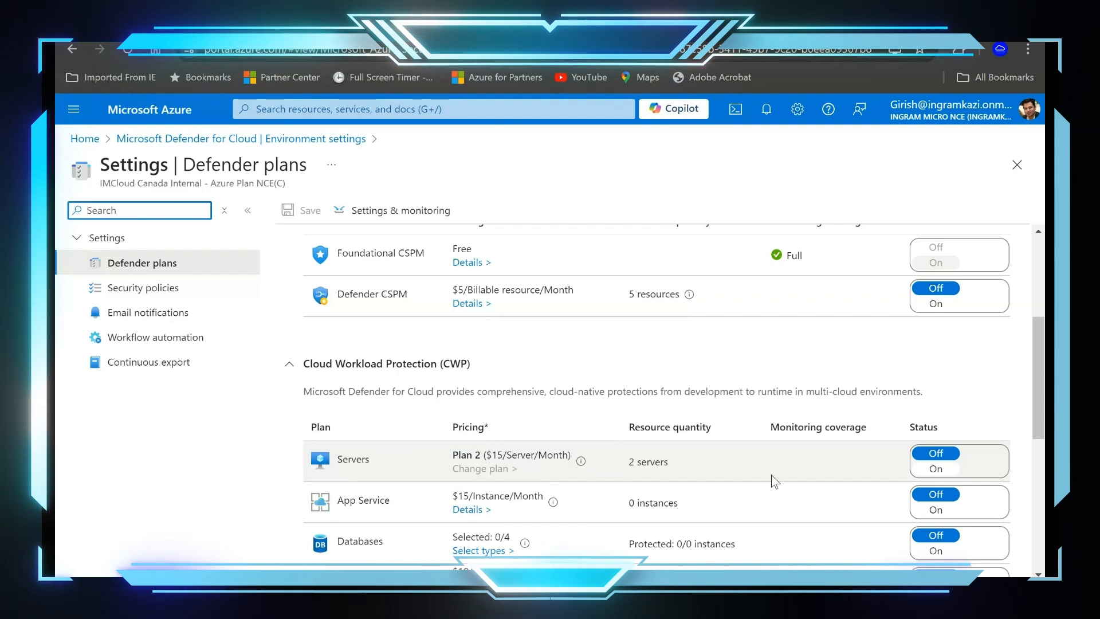
mouse_move(748, 474)
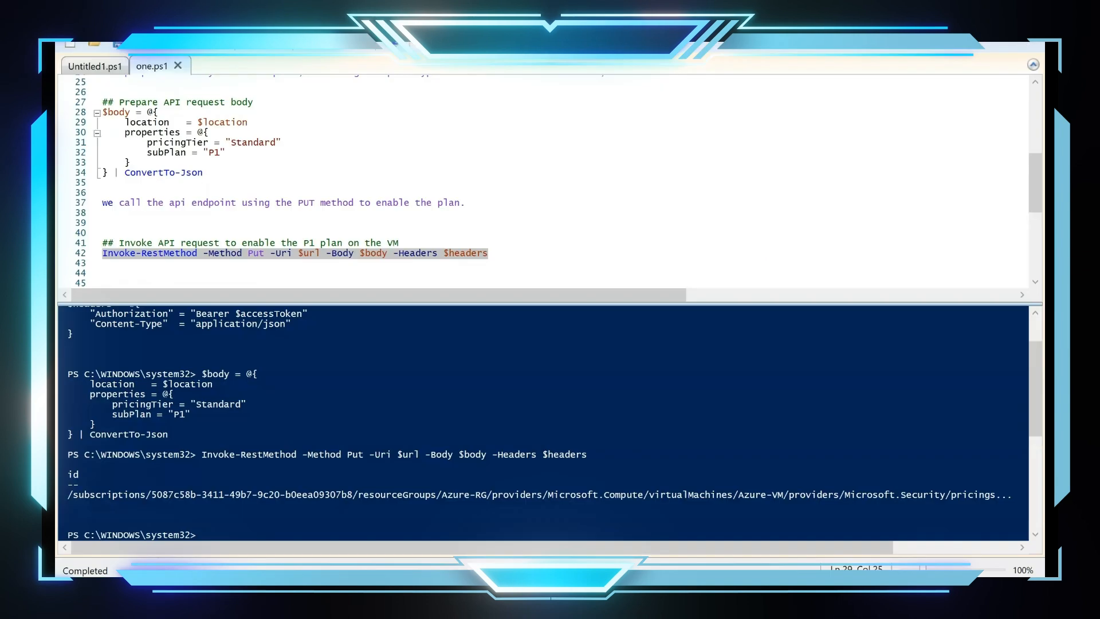
- Select the new Invoke-RestMethod DELETE command that disables P1 on the VM
scroll(down, 3)
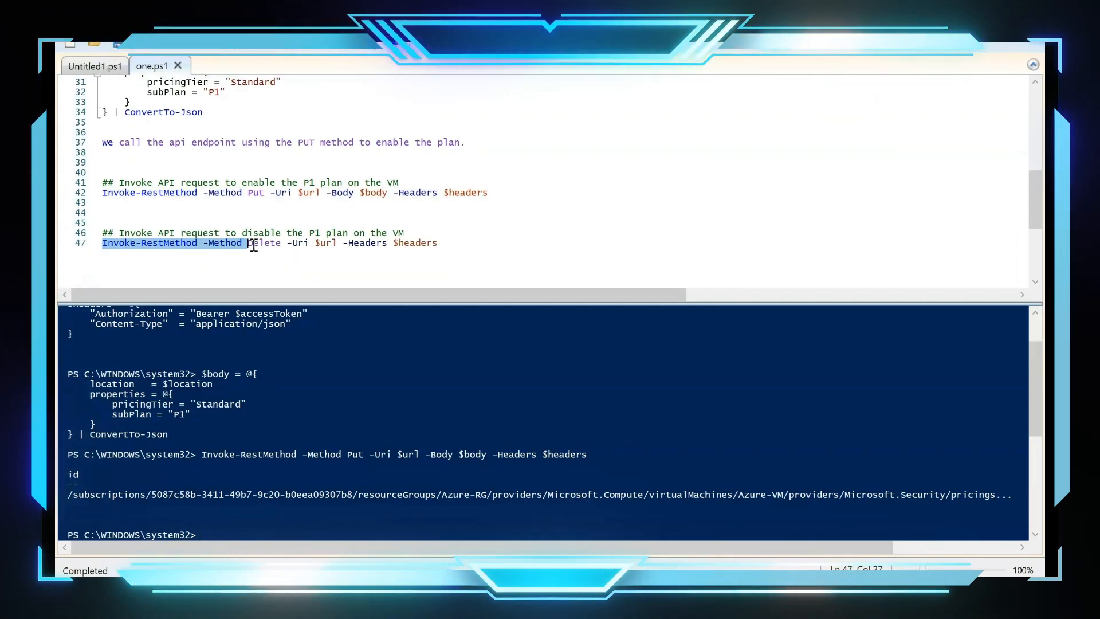
drag(250, 242, 437, 242)
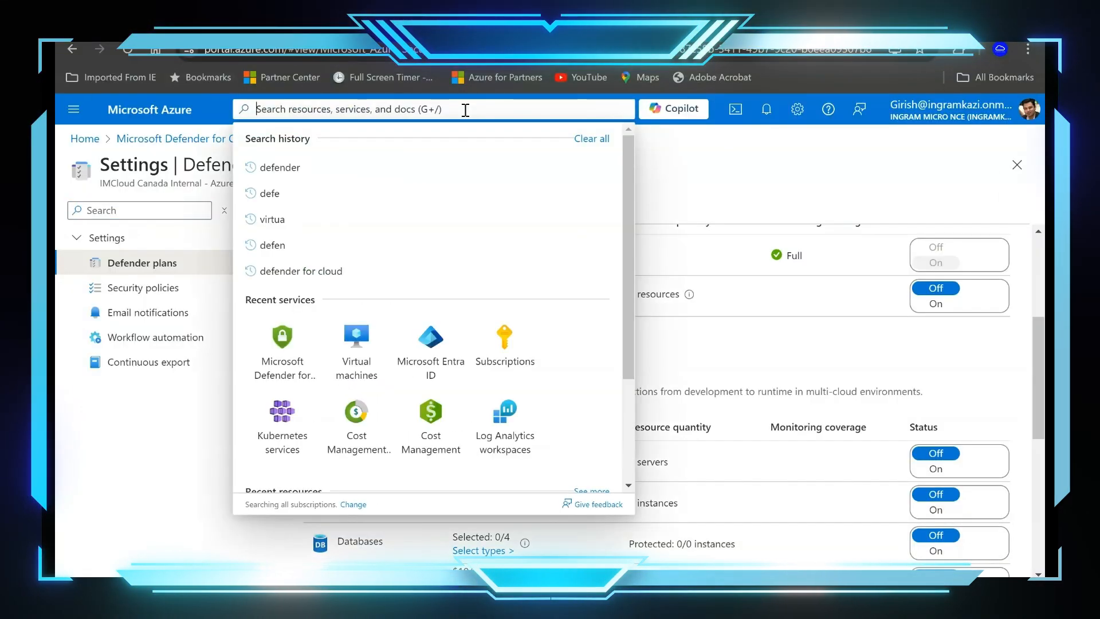
- Open Azure-VM's Microsoft Defender for Cloud page, where Defender for Servers shows Off
click(355, 344)
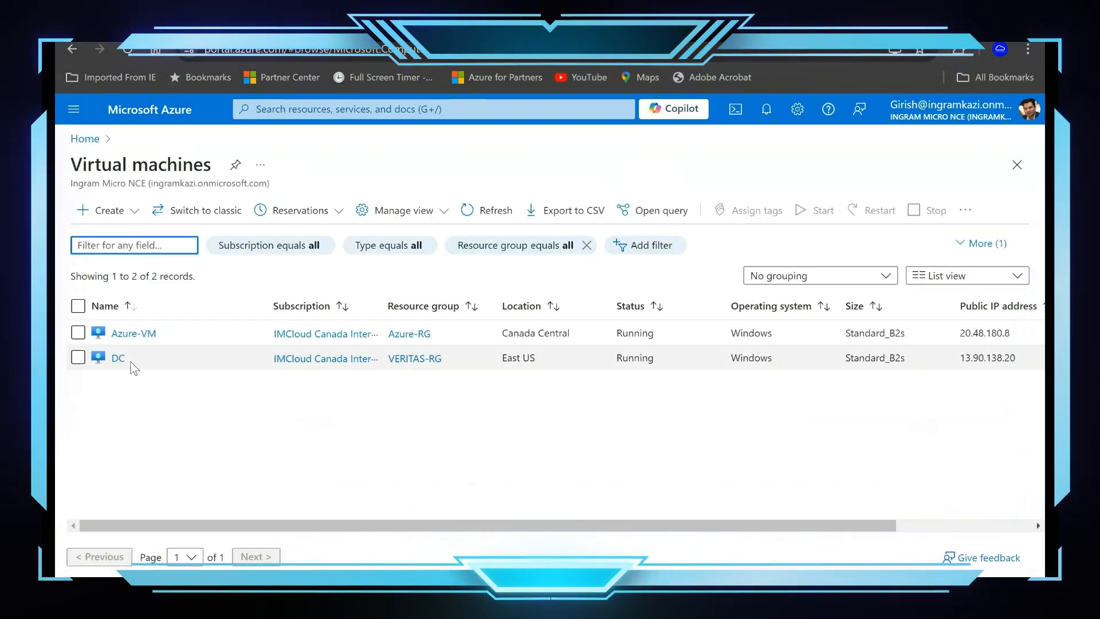
click(132, 333)
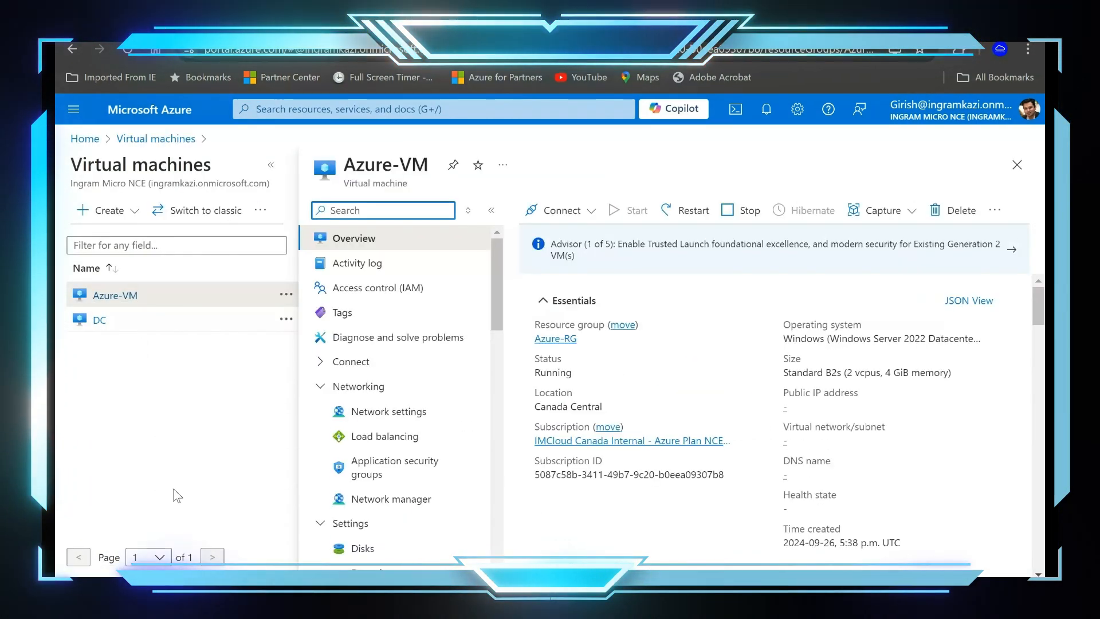
scroll(down, 3)
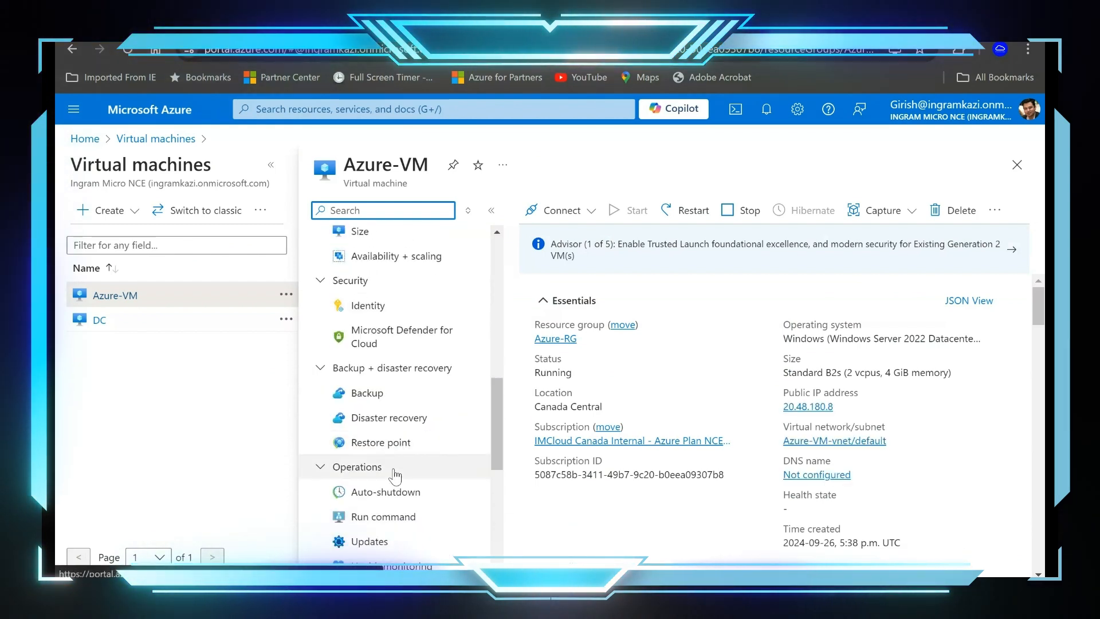
click(403, 336)
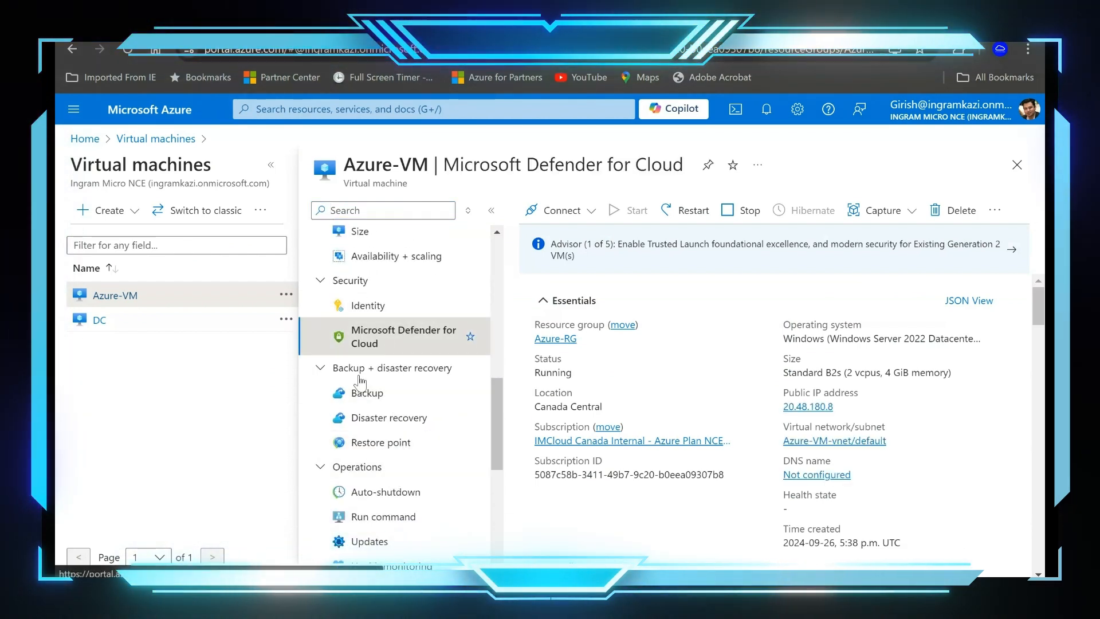
click(404, 336)
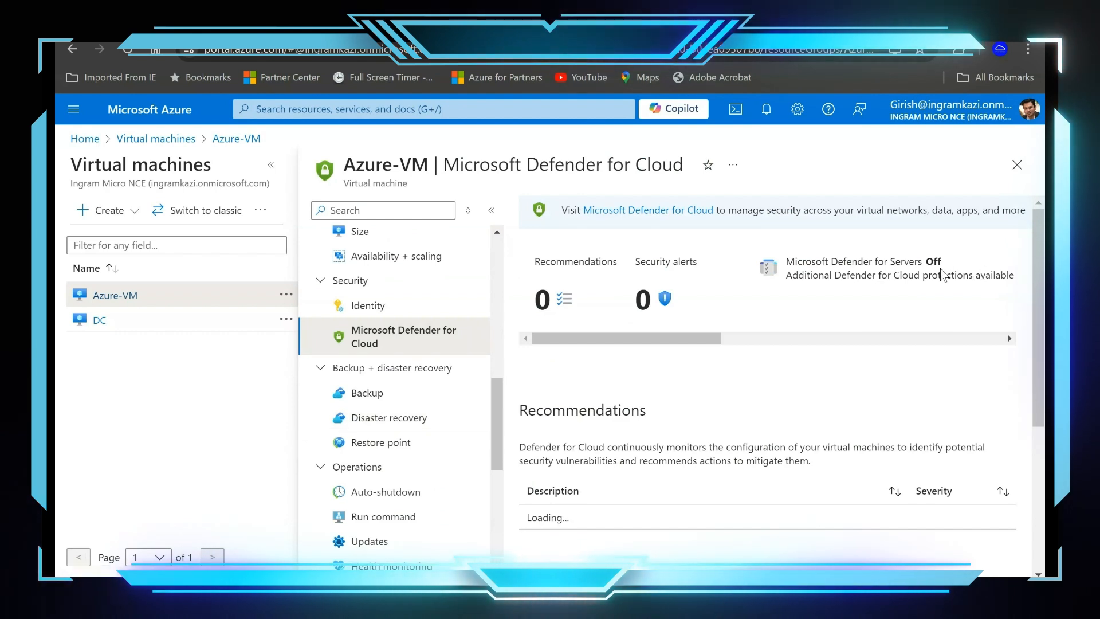